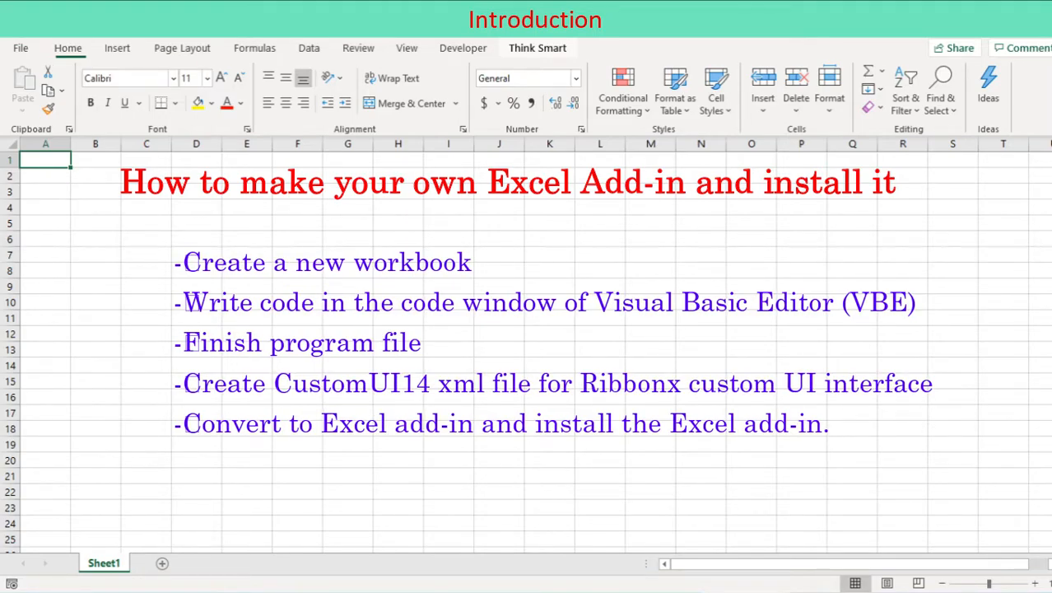
Show the Think Smart ribbon tab and run its Excel Addins utility button
left_click(537, 48)
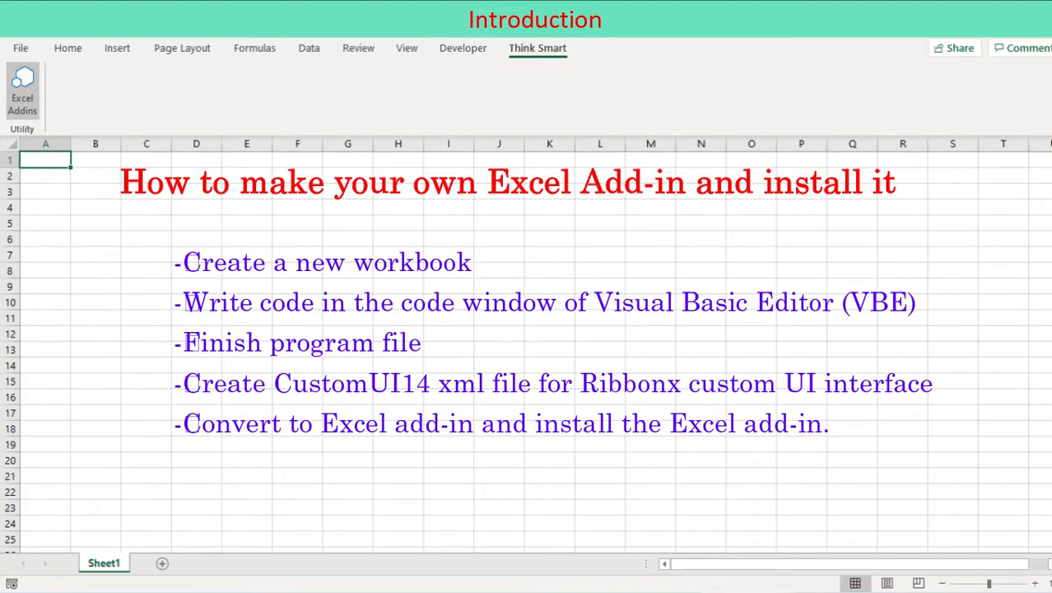
left_click(22, 83)
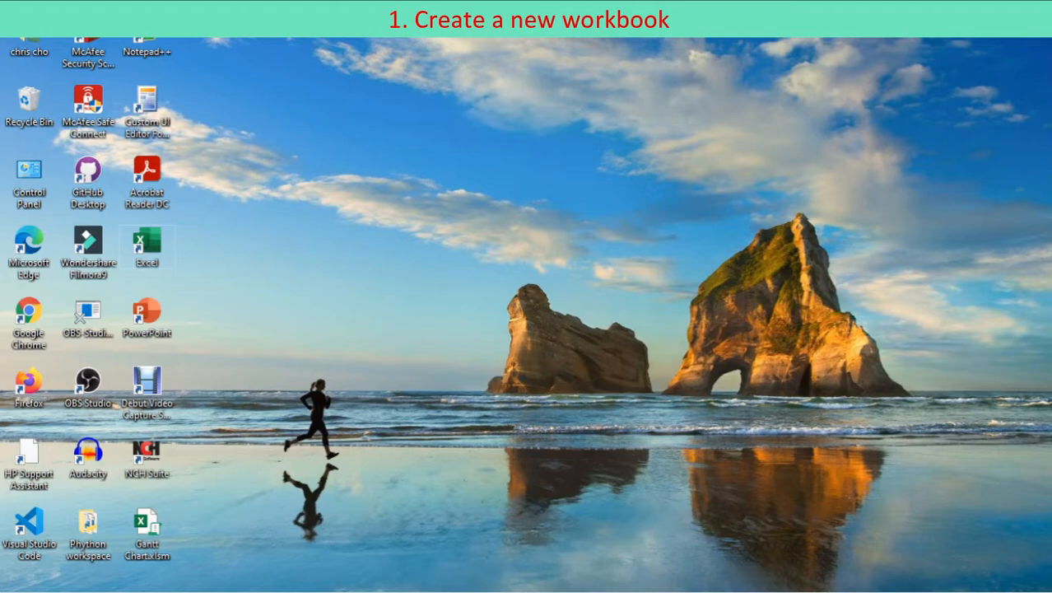
Start Excel and save a blank workbook as macro-enabled 004exceladdin.xlsm in 004ExcelAddin
double_click(146, 247)
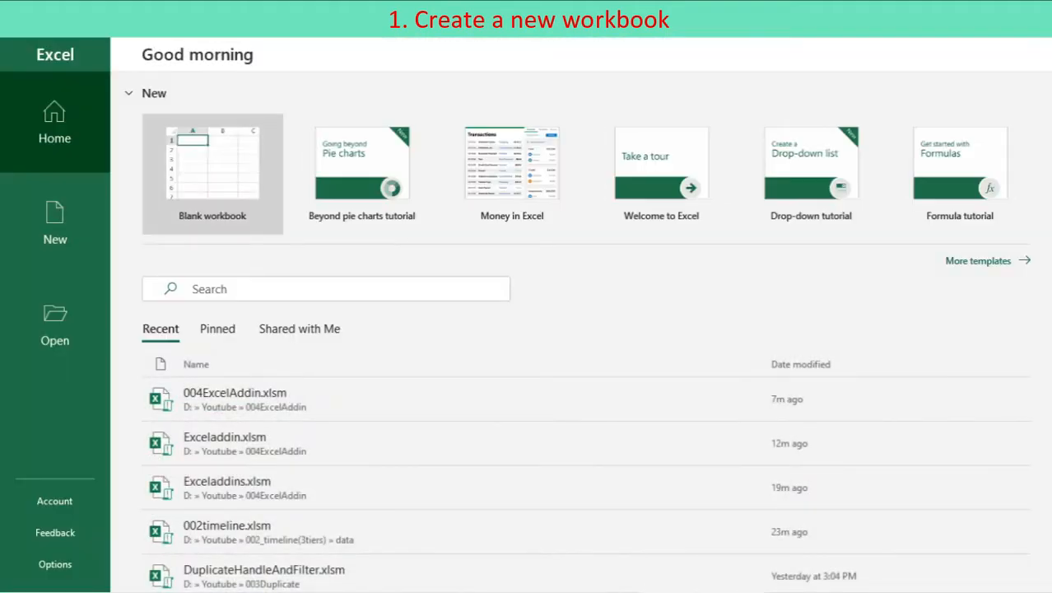
left_click(55, 222)
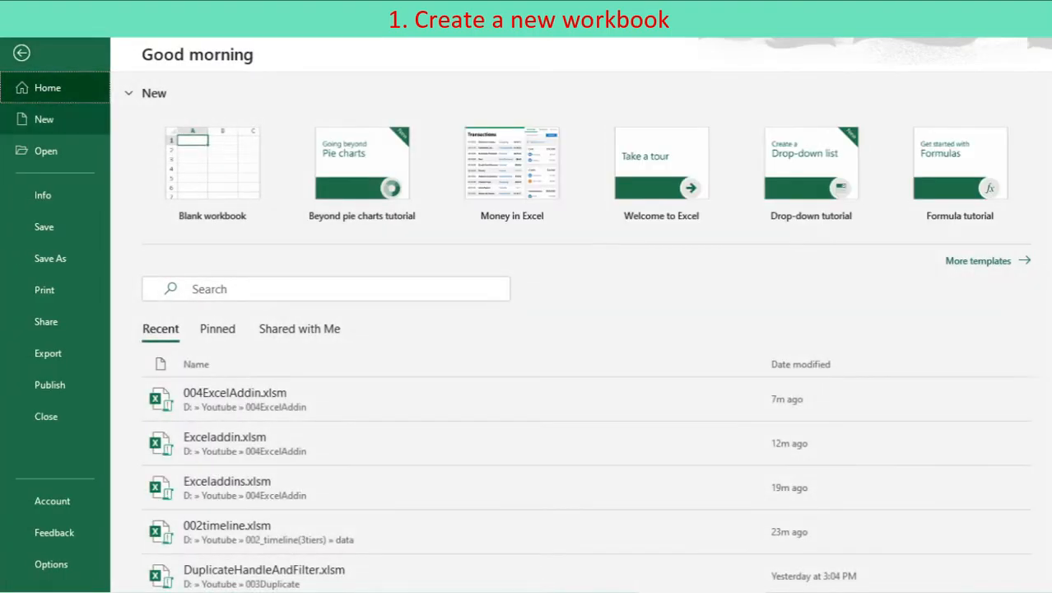
left_click(50, 257)
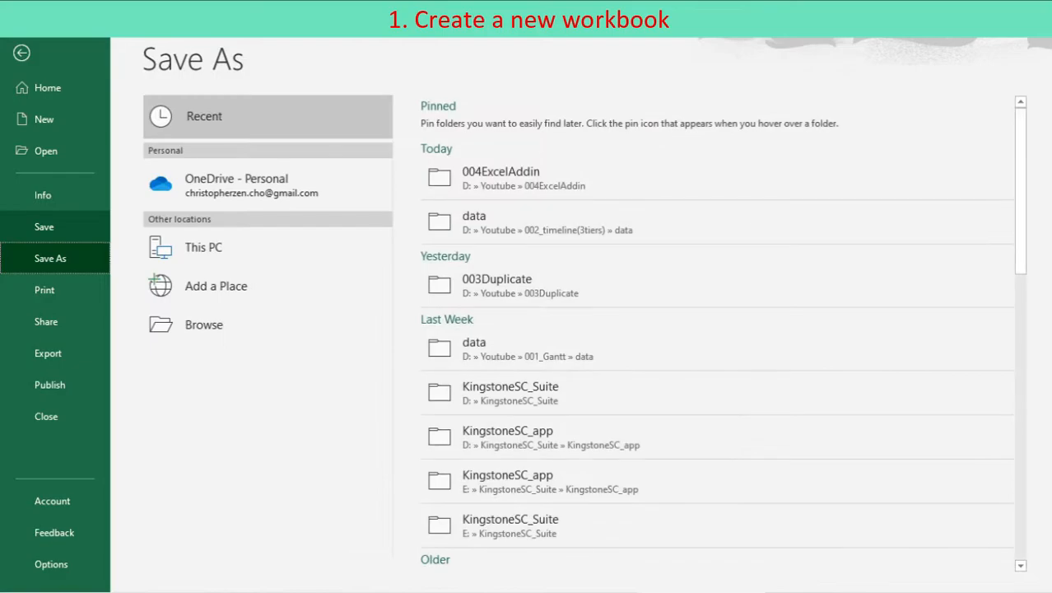
left_click(203, 323)
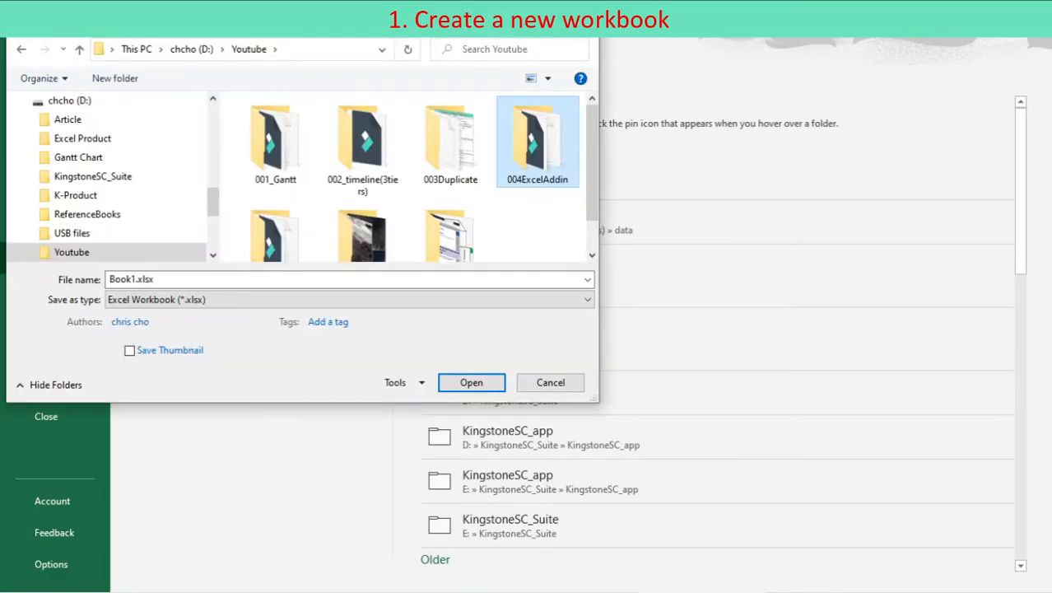
double_click(537, 140)
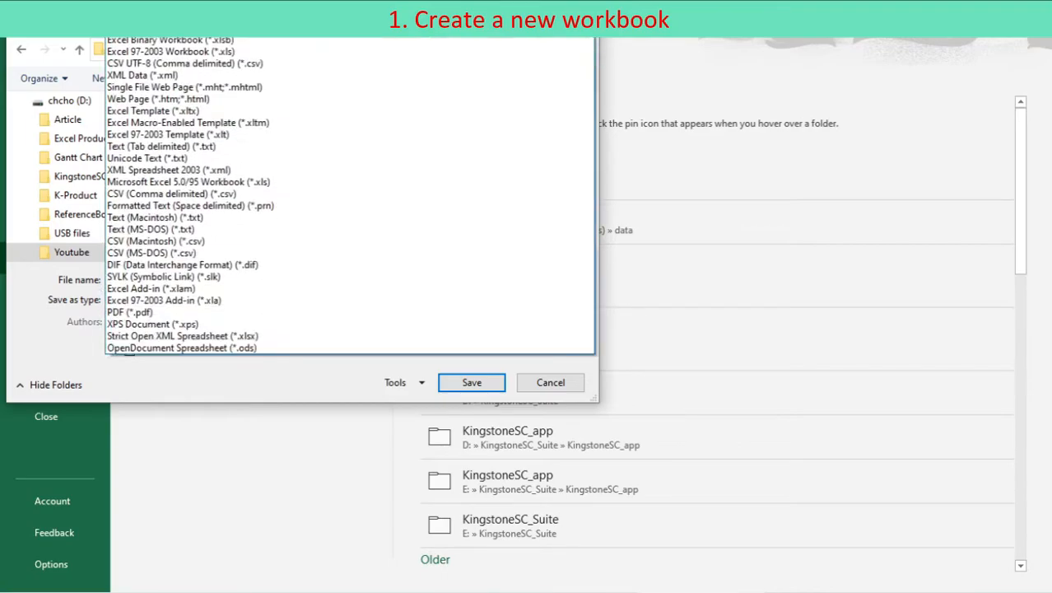
left_click(186, 123)
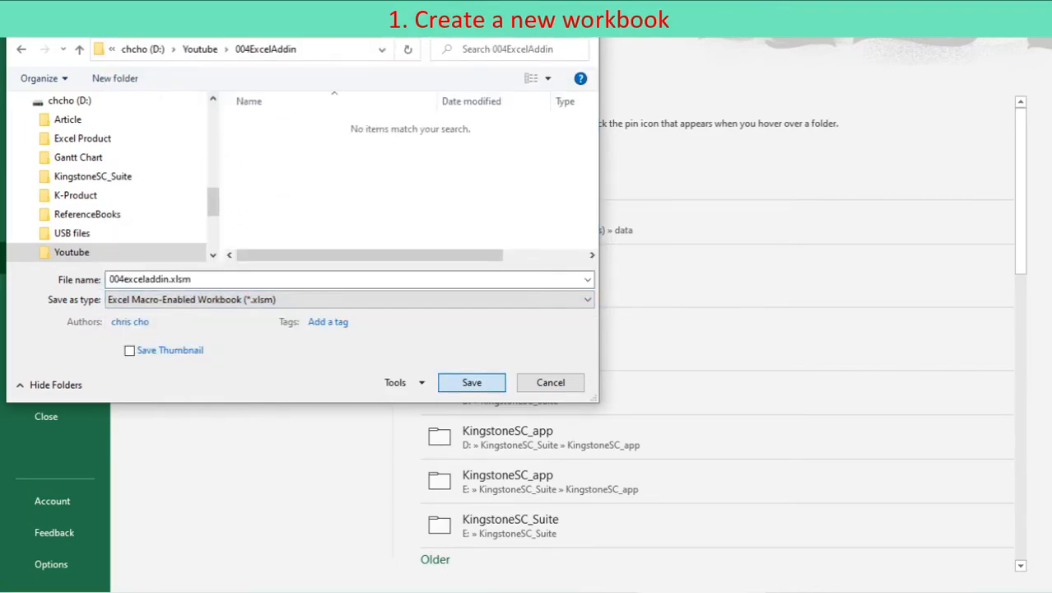
left_click(471, 381)
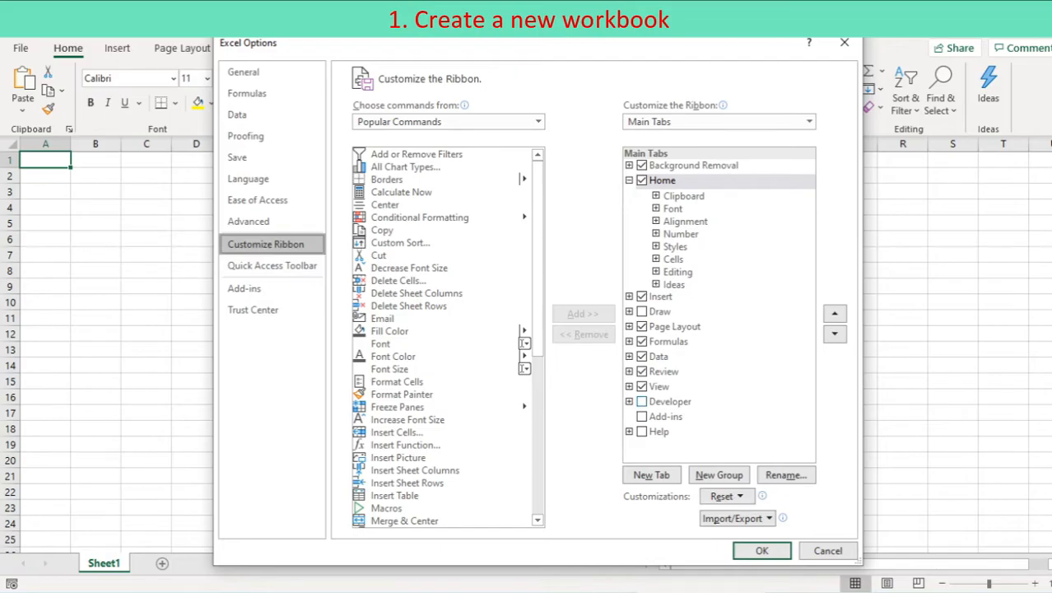
Enable the Developer tab in ribbon customization and switch to it
left_click(641, 401)
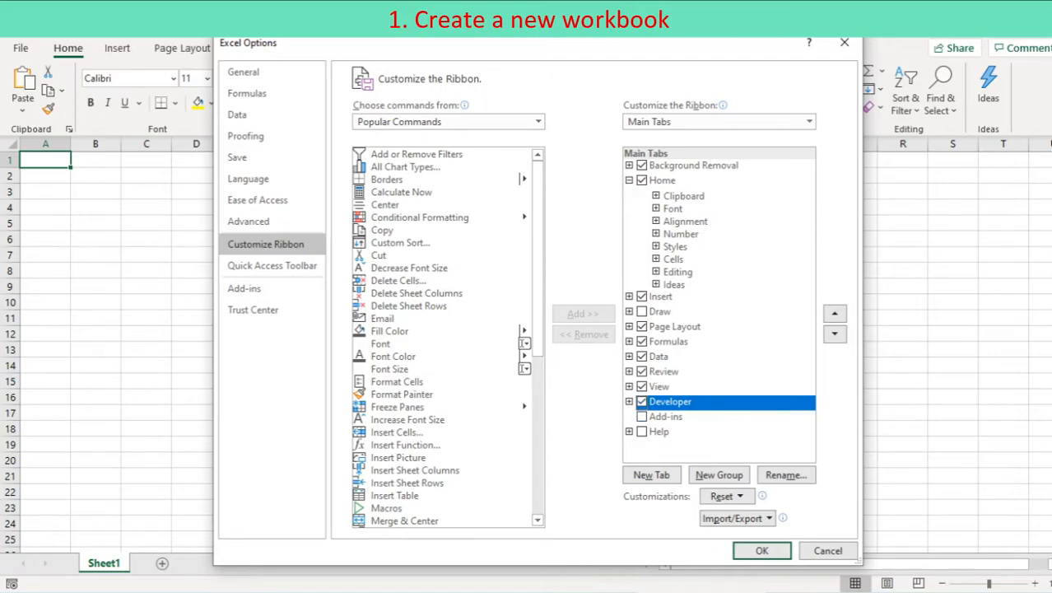
left_click(271, 265)
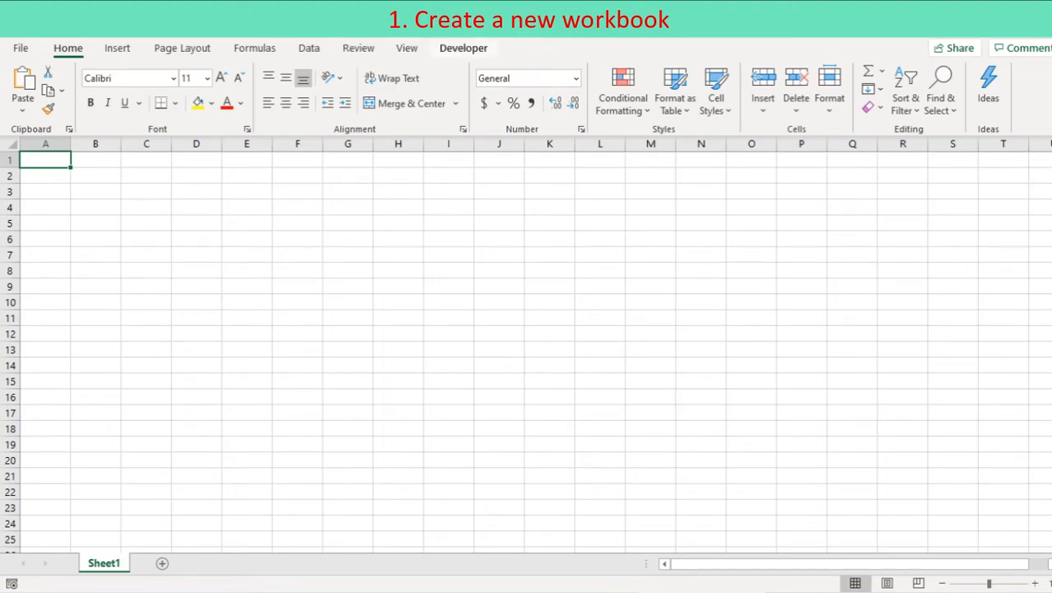
left_click(462, 48)
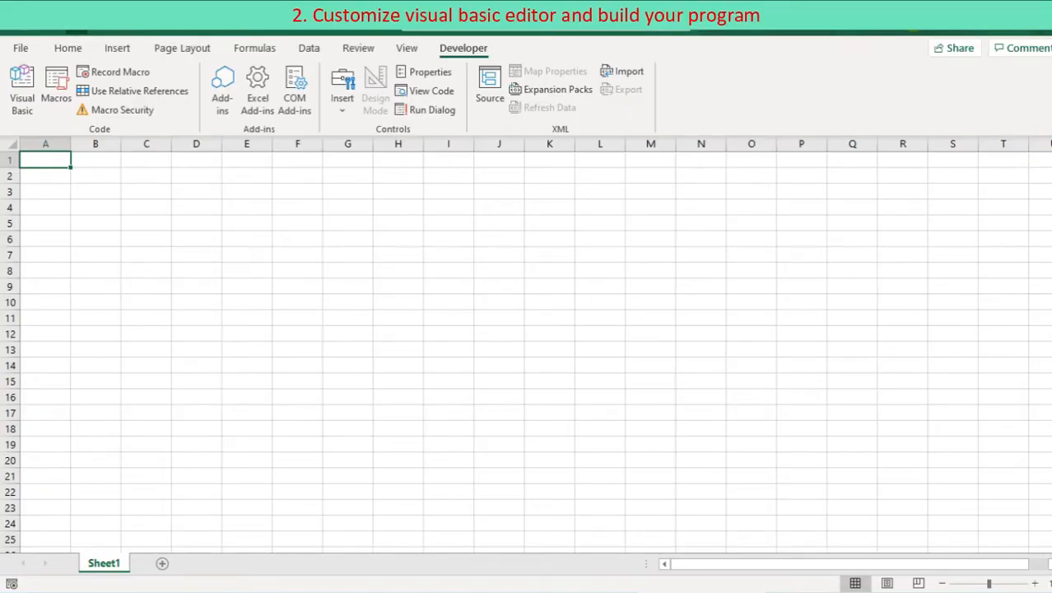
Open the Visual Basic editor for the 004exceladdin.xlsm project
left_click(22, 89)
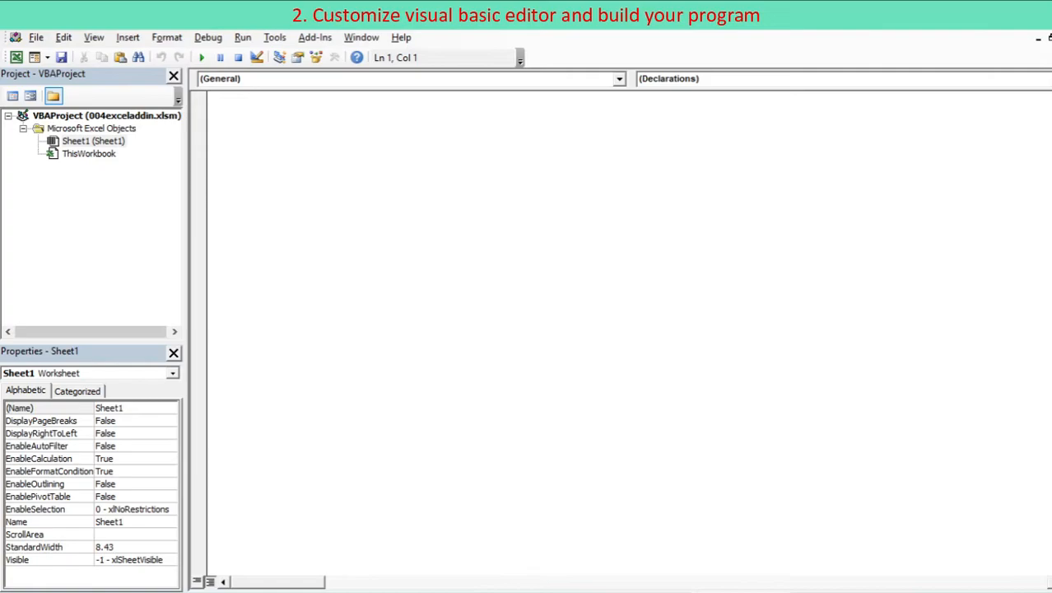
mouse_move(16, 57)
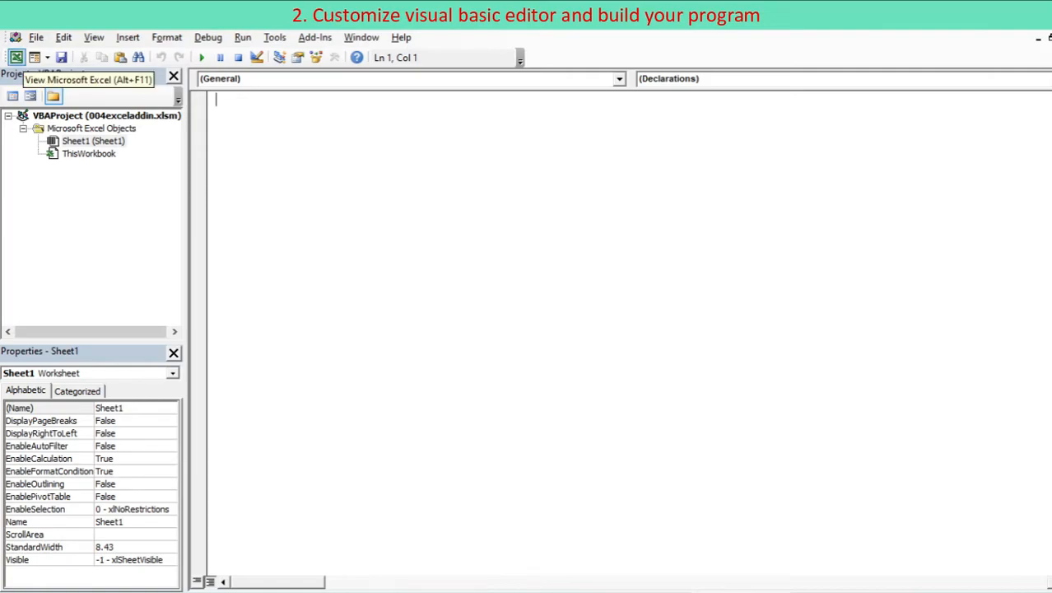
mouse_move(35, 57)
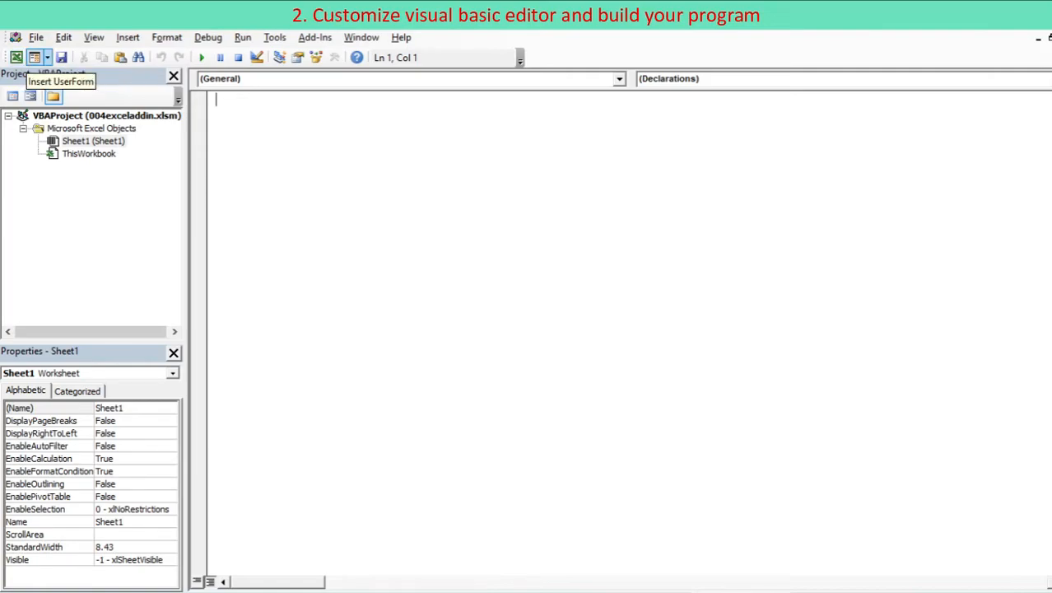
mouse_move(61, 57)
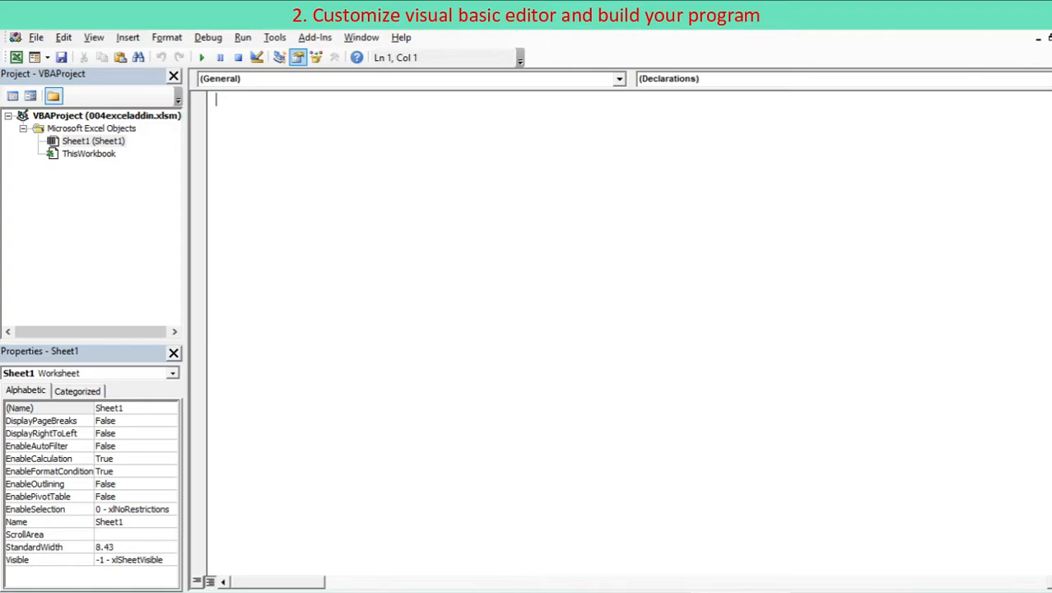
mouse_move(297, 56)
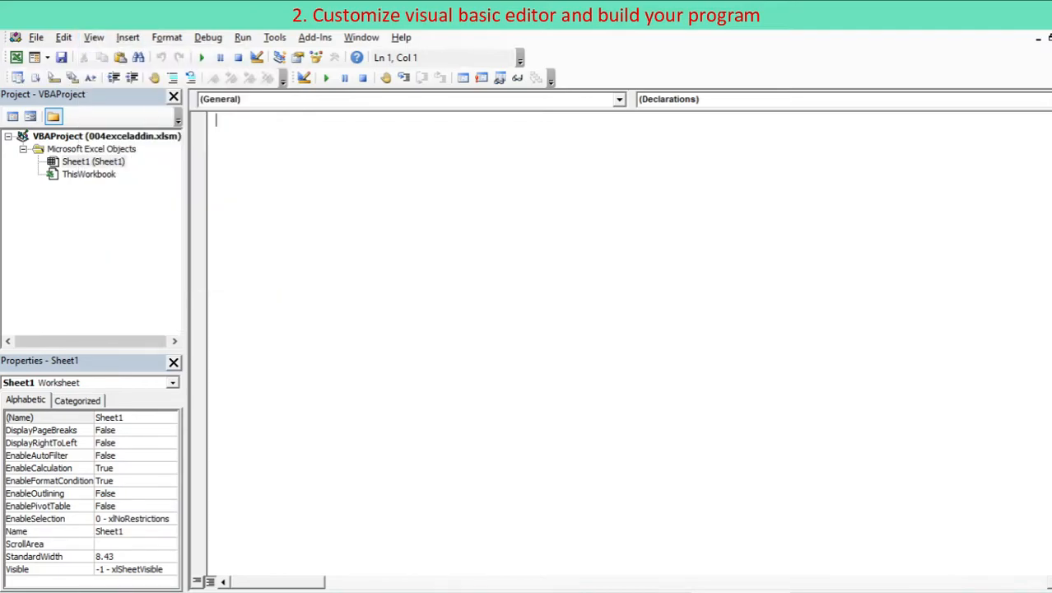
mouse_move(62, 56)
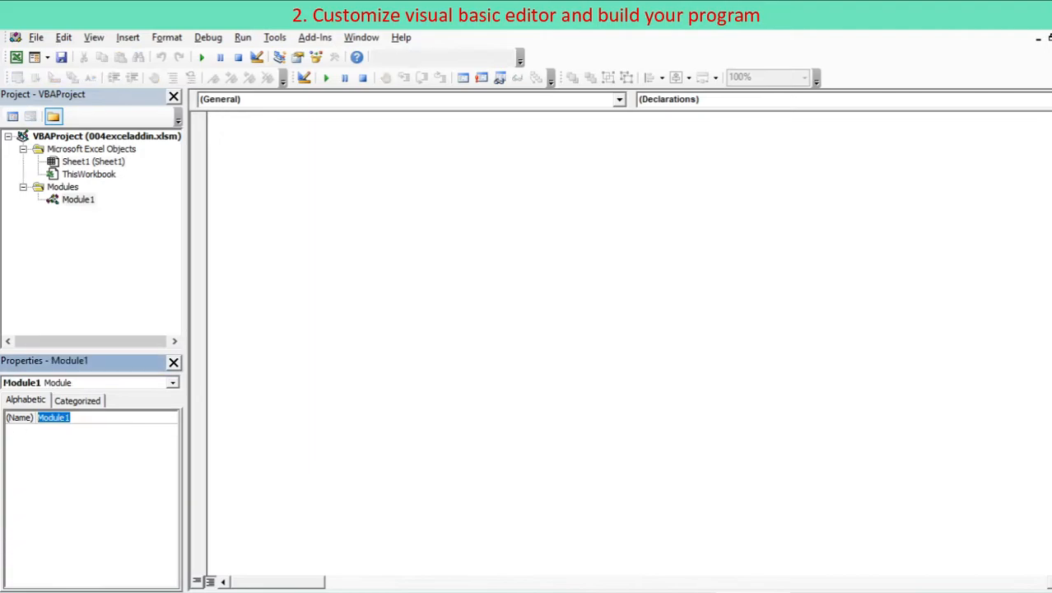
Rename Module1 to md_main and begin its code with an Option statement
type("md_")
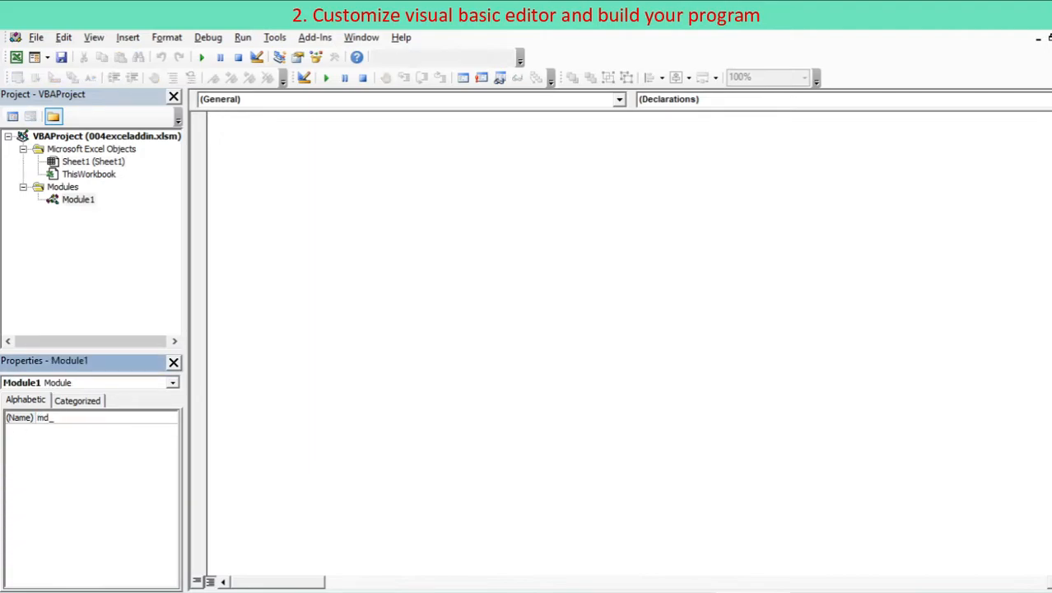
type("main")
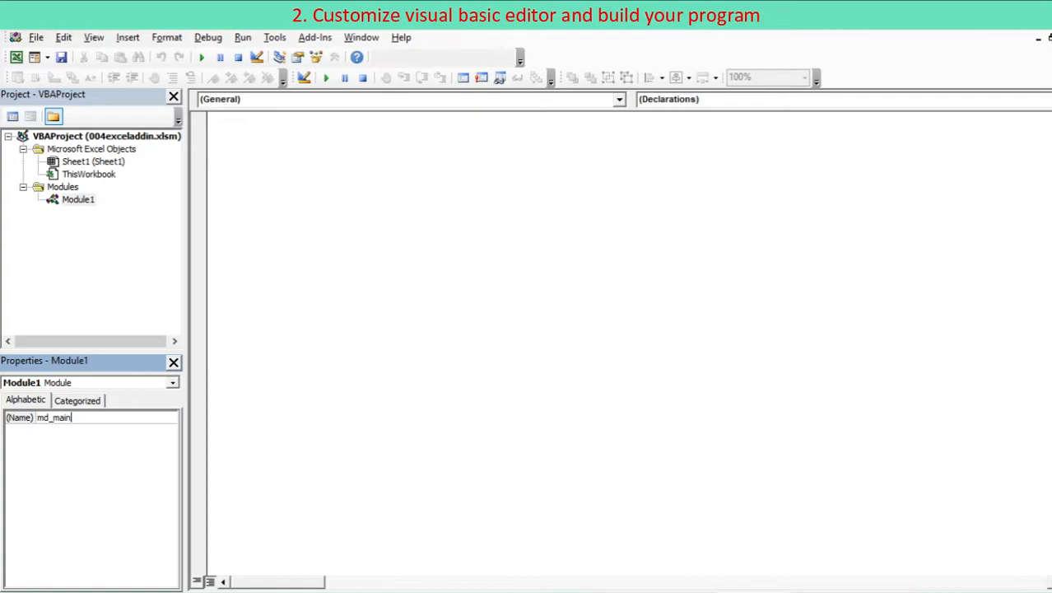
type("optio")
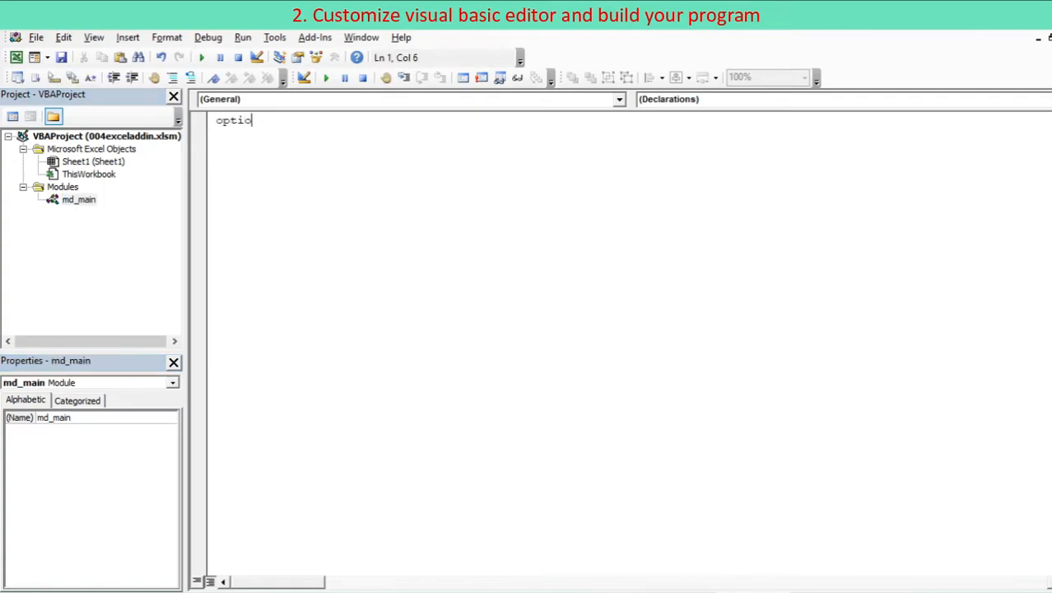
key("Return")
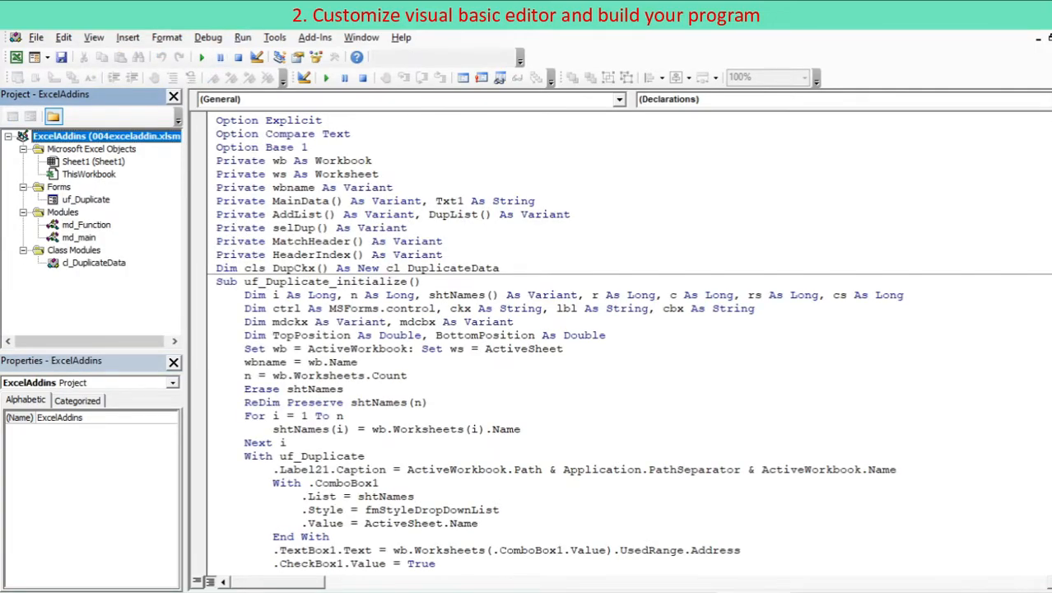
mouse_move(315, 37)
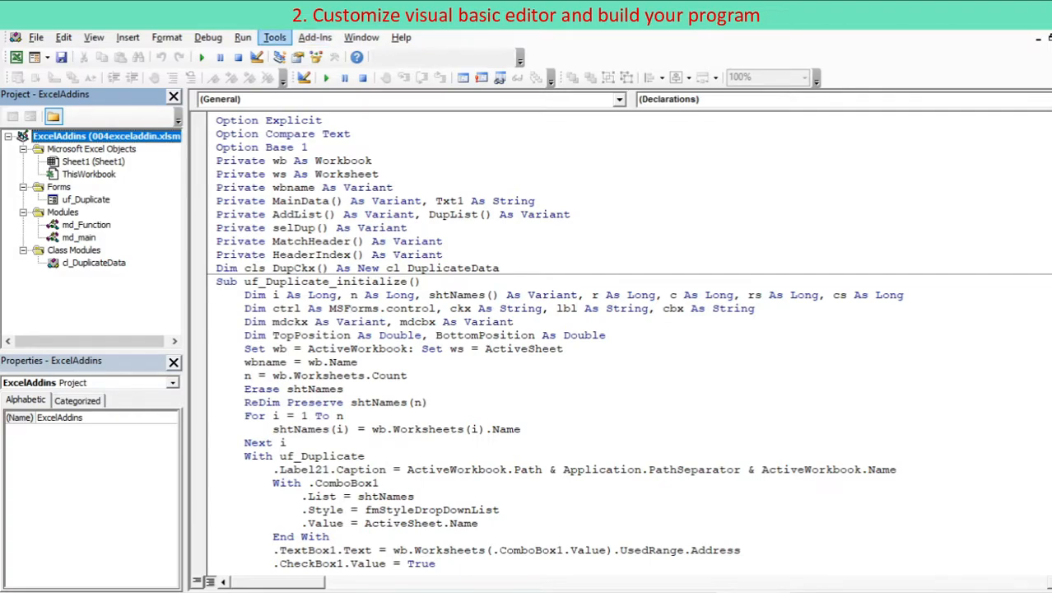
Compile ExcelAddins, dismiss the missing Label21 error, and go to fix that reference
left_click(274, 37)
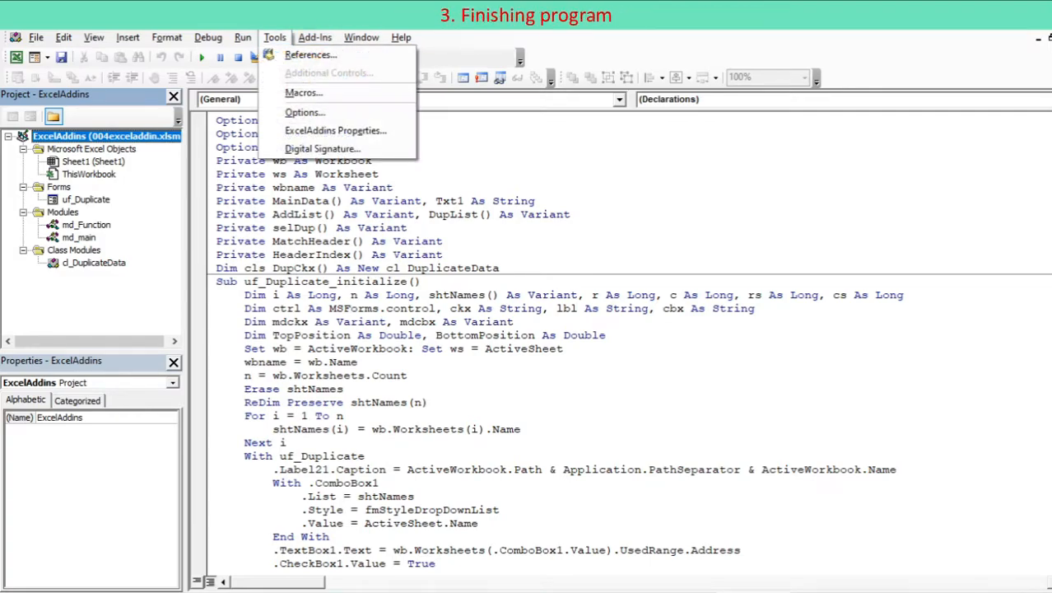
left_click(208, 37)
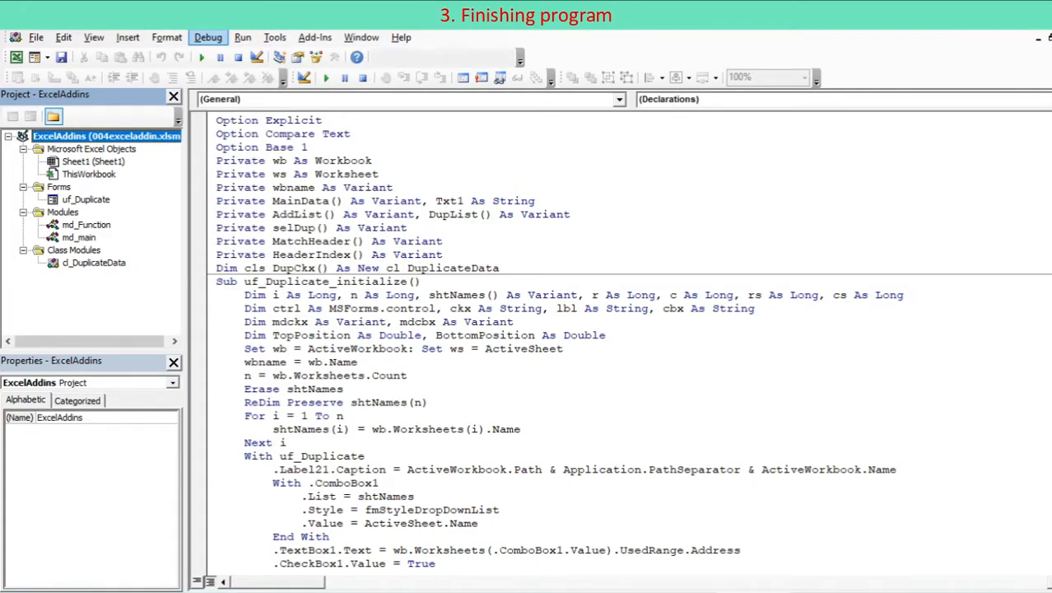
left_click(208, 37)
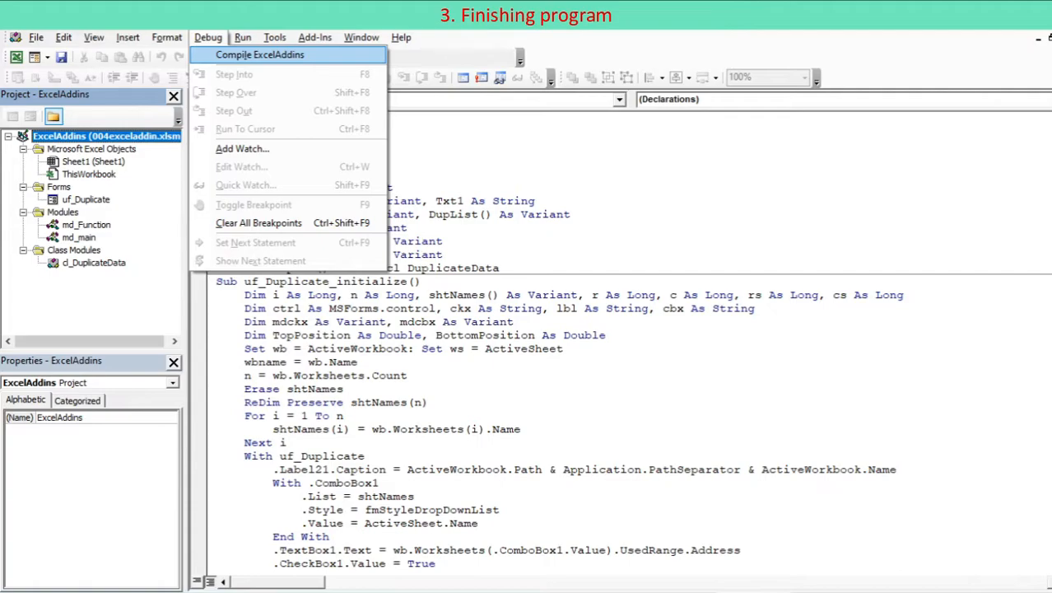
left_click(260, 54)
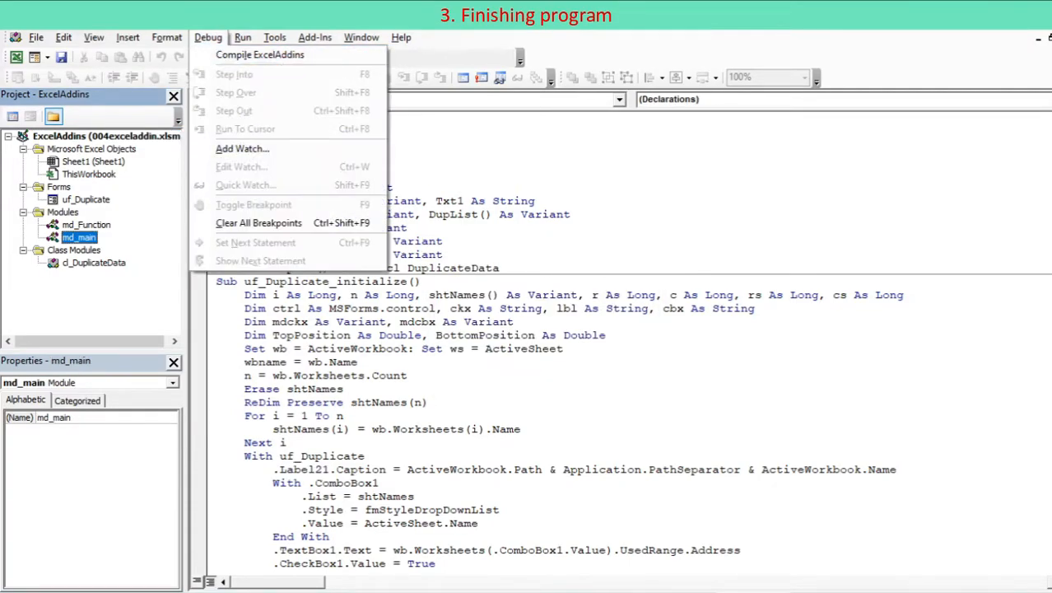
left_click(260, 55)
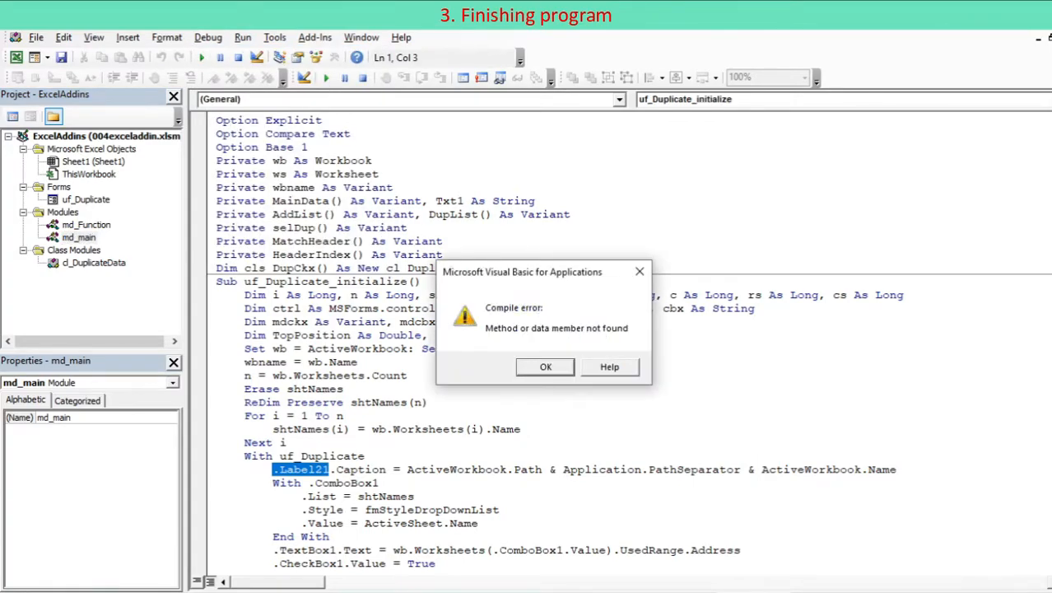
left_click(545, 366)
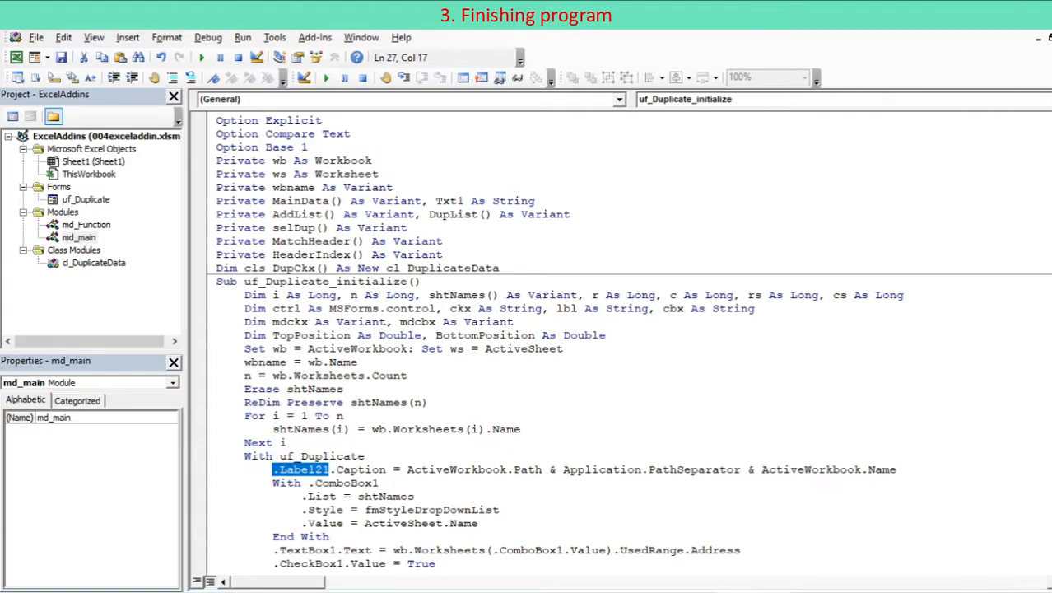
left_click(300, 470)
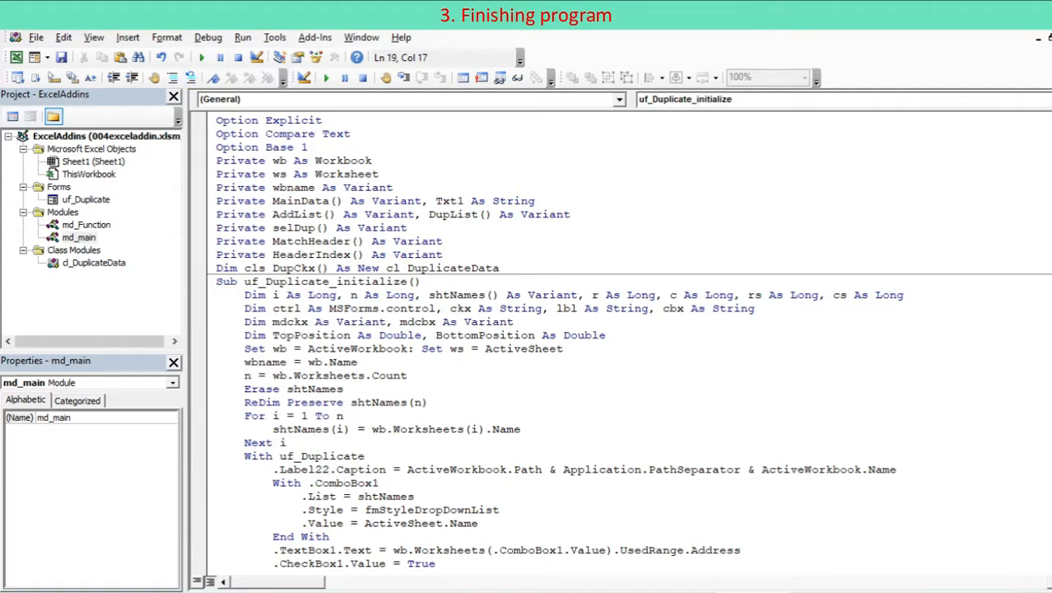
Lock the ExcelAddins project for viewing with a password in its project properties
left_click(274, 37)
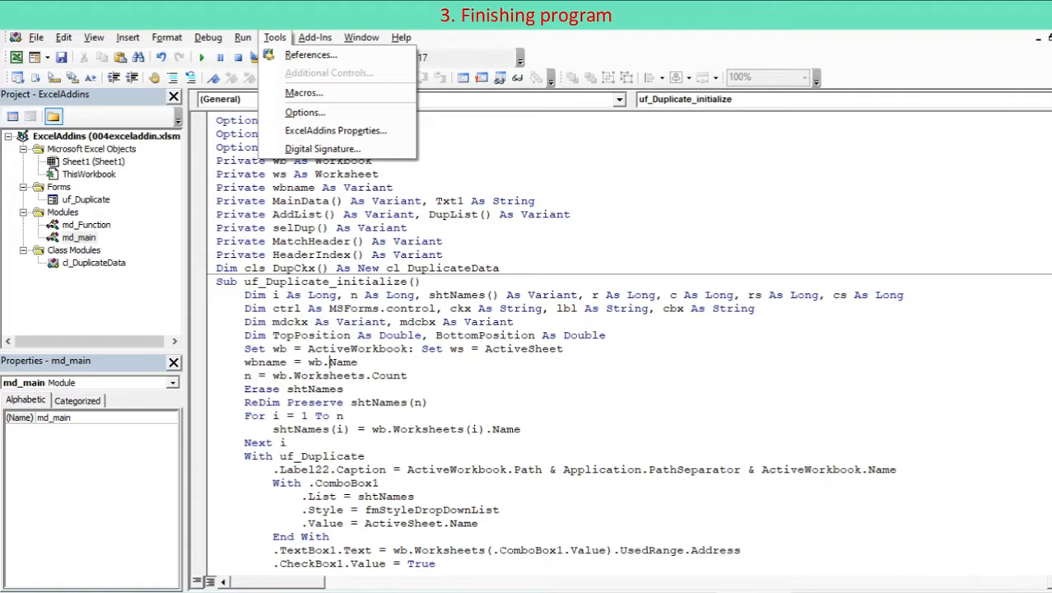
mouse_move(304, 92)
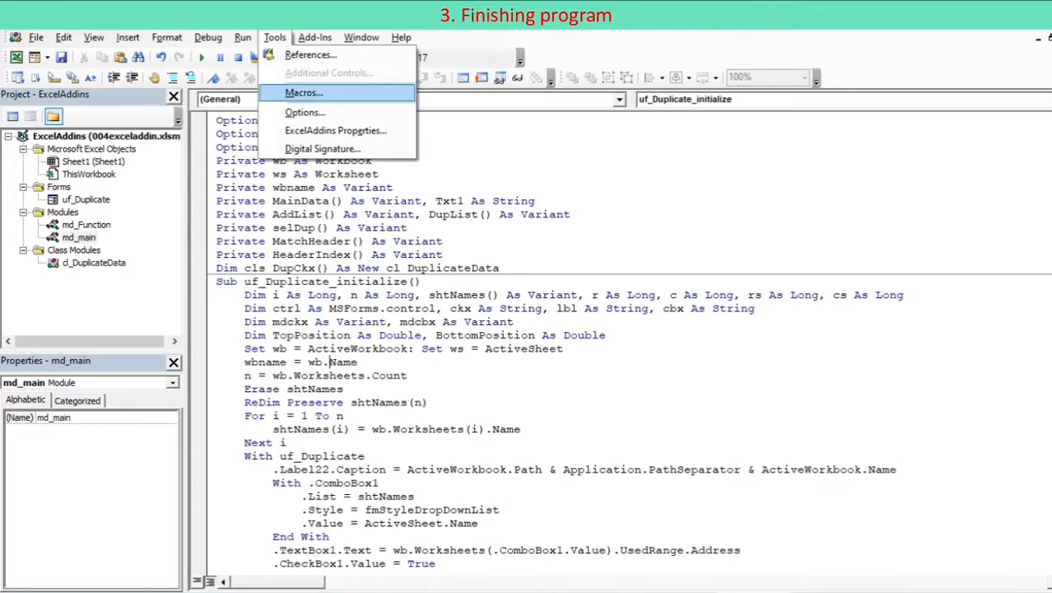
mouse_move(335, 130)
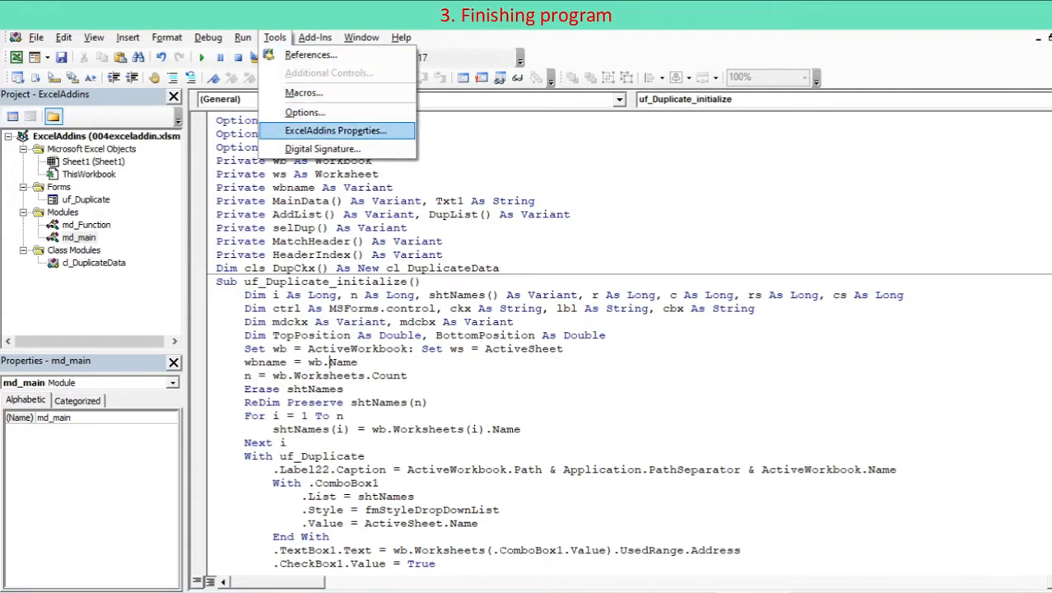
left_click(335, 130)
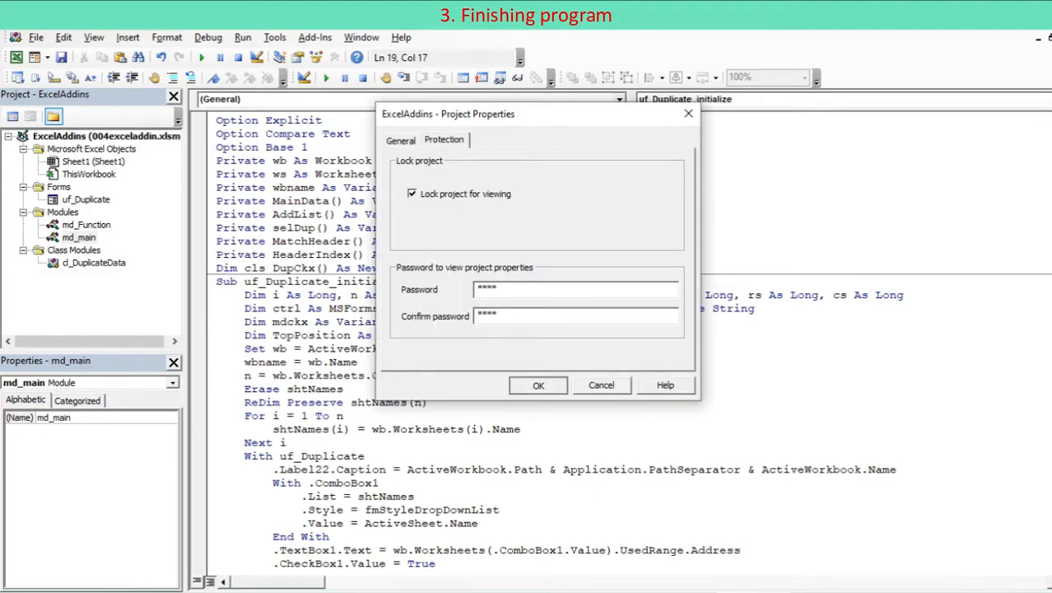
left_click(538, 385)
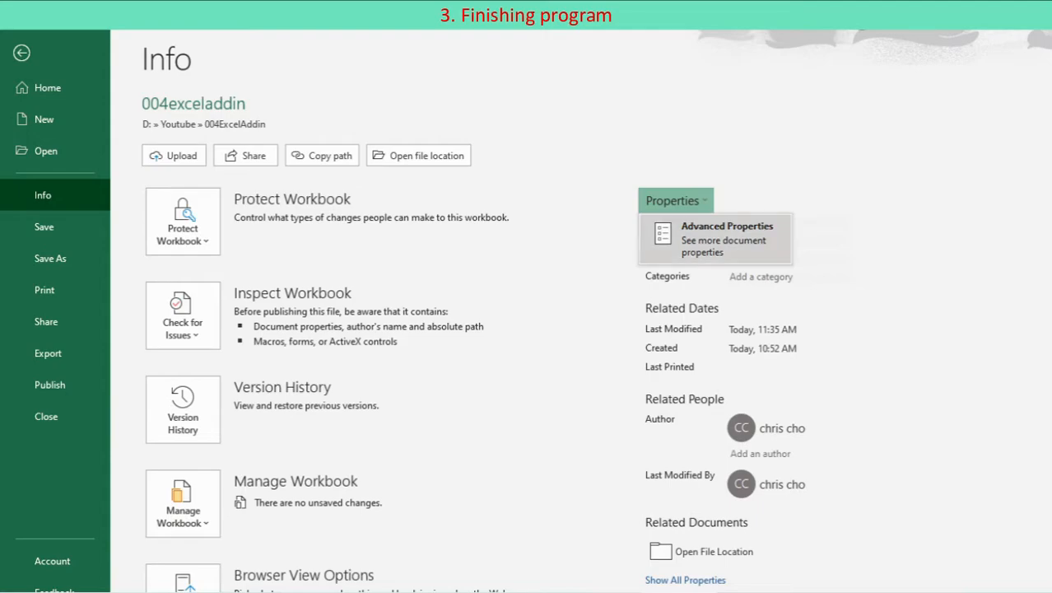
Set workbook Title 'Excel Addins' and Comments 'Create and Install new Excel addins' in Advanced Properties
left_click(726, 239)
type("Create and Install new Excel addins")
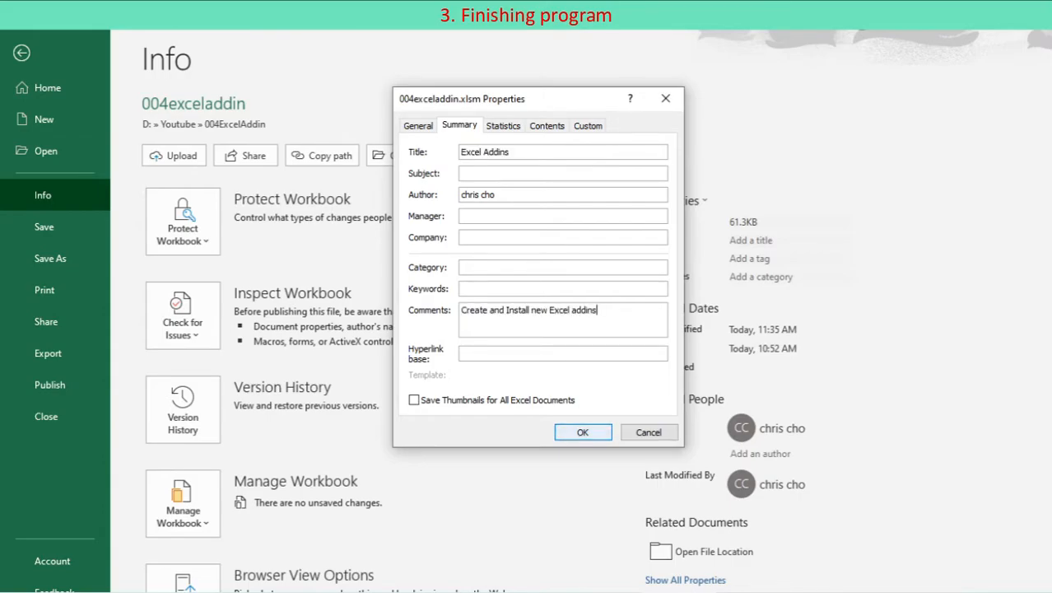
left_click(582, 432)
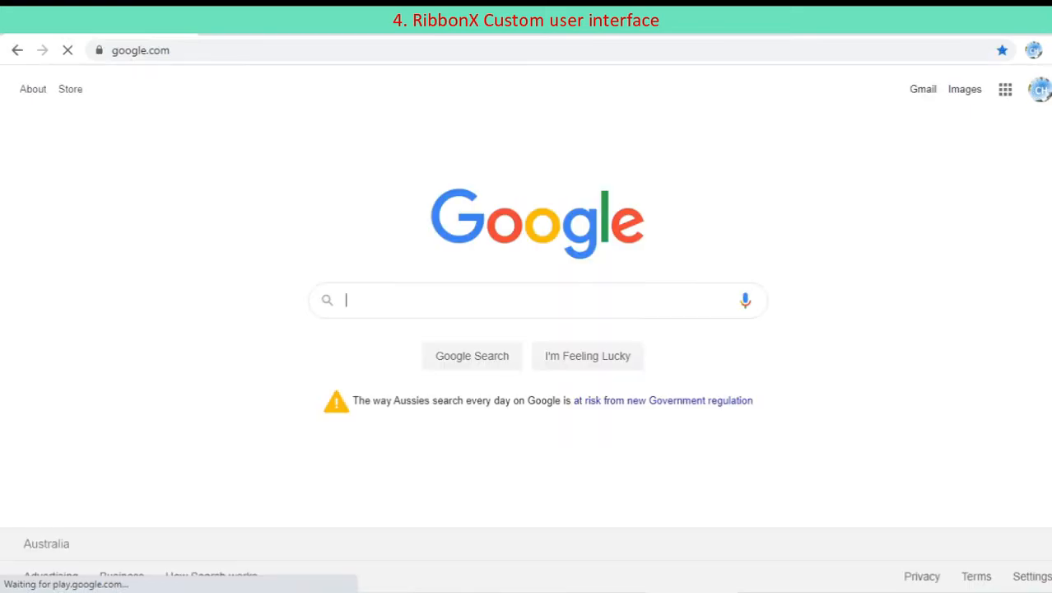
Search Google for 'custom ui editor' and open the BetterSolutions article
type("custom ui e")
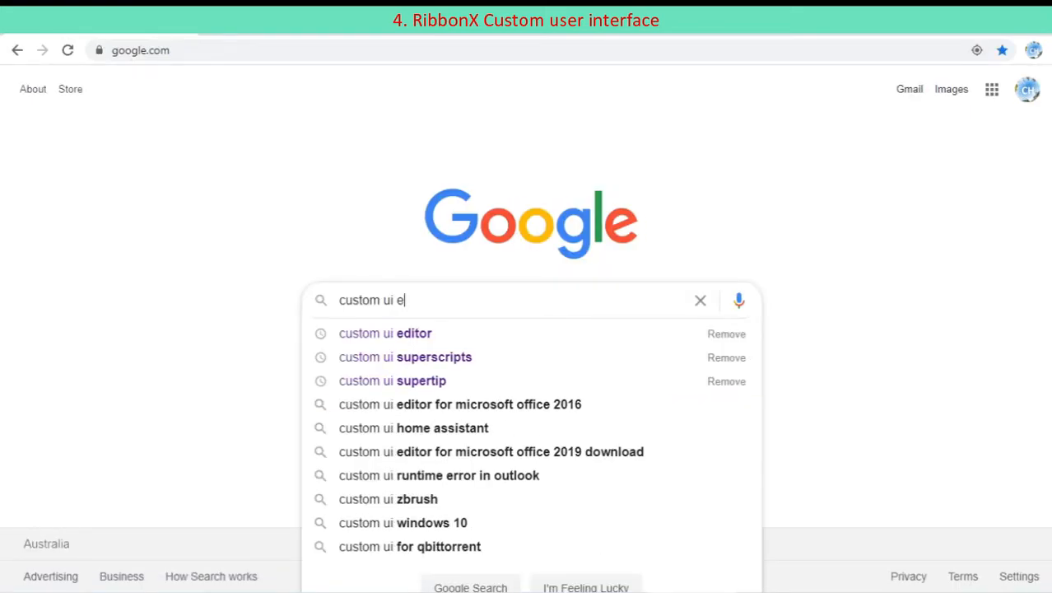
type("di")
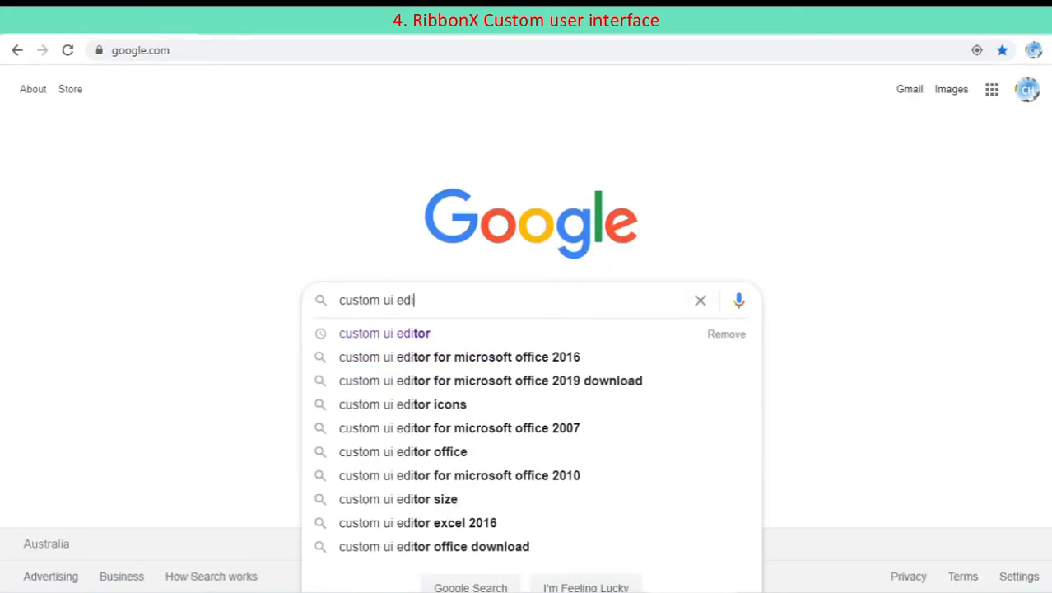
type("tor")
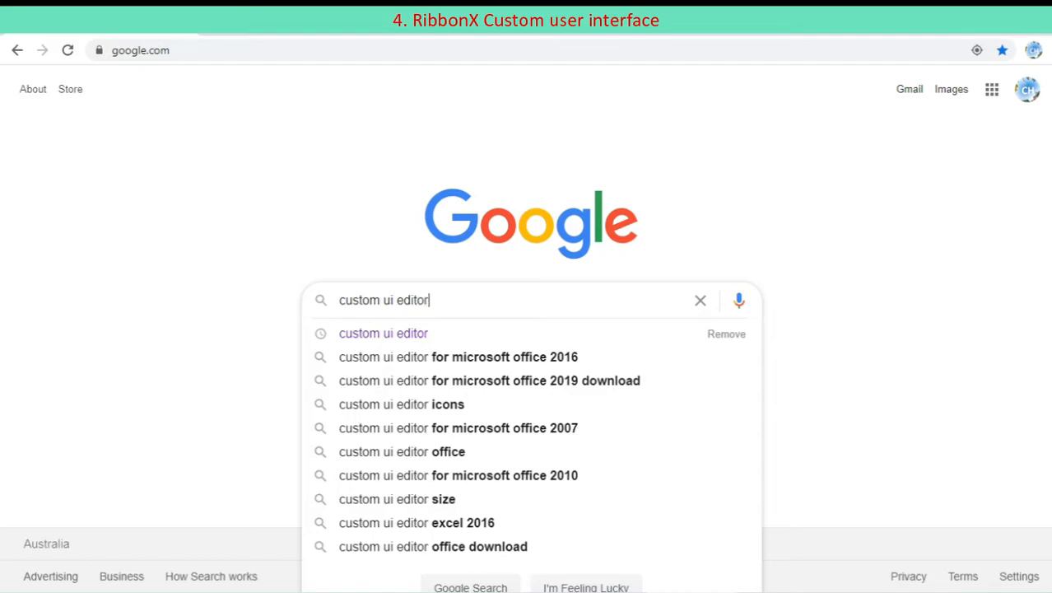
key("Return")
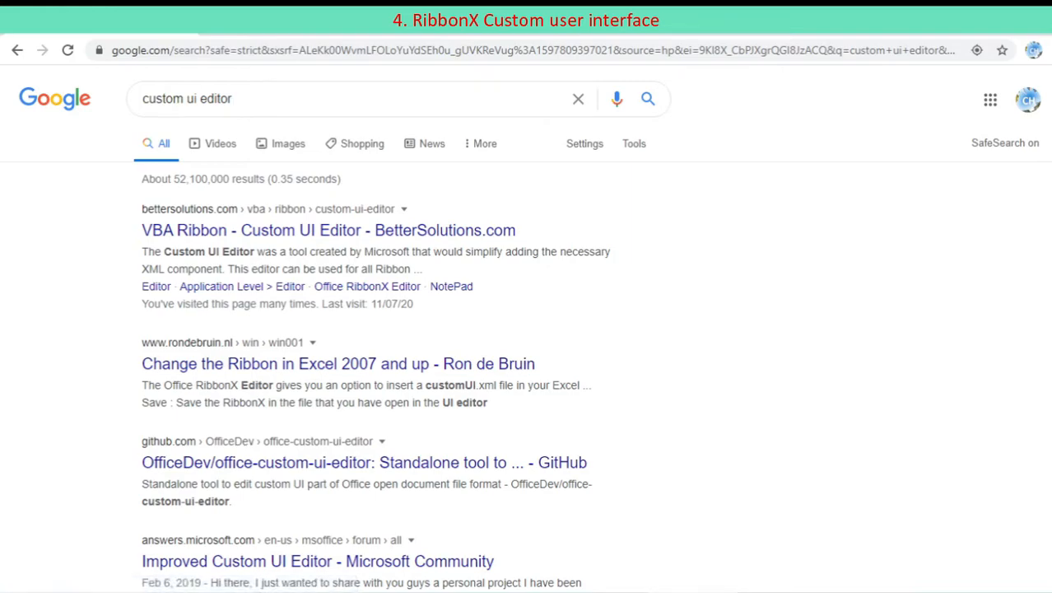
left_click(328, 230)
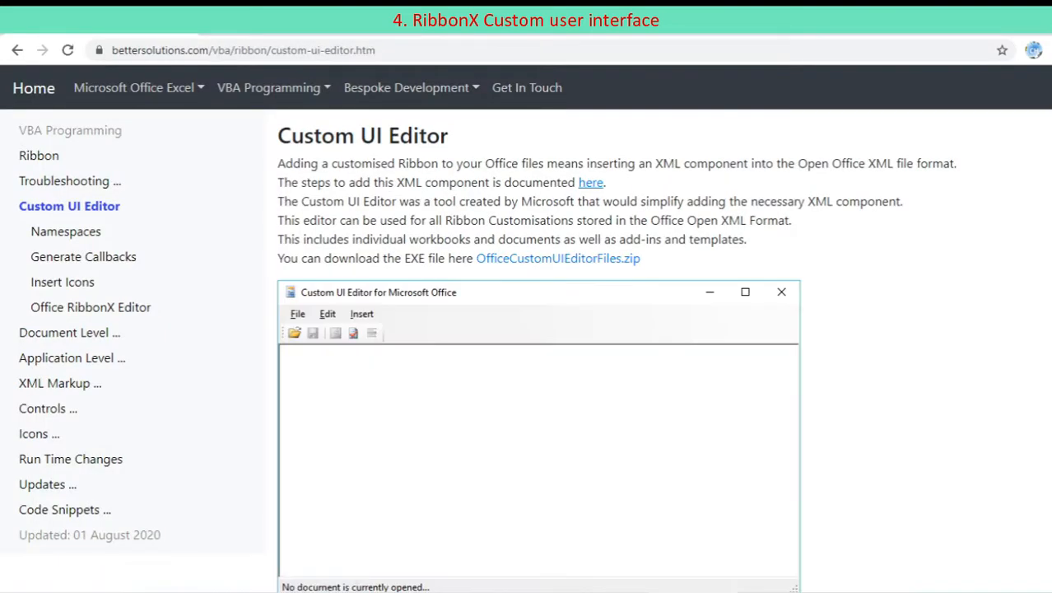
Download the OfficeCustomUIEditorSetup.zip installer from the bottom of the page
scroll("down", 3)
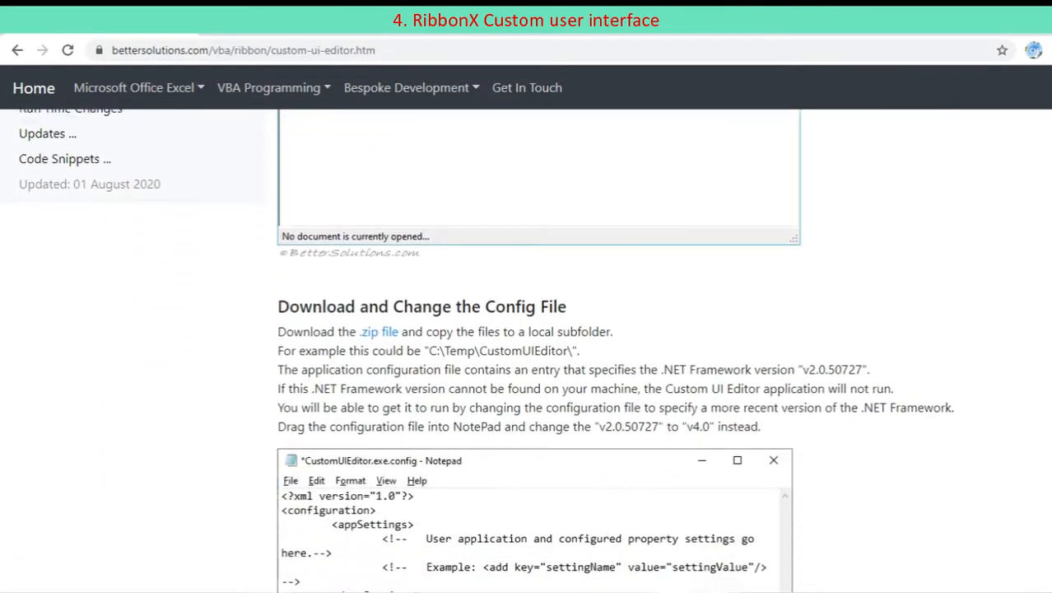
scroll("up", 3)
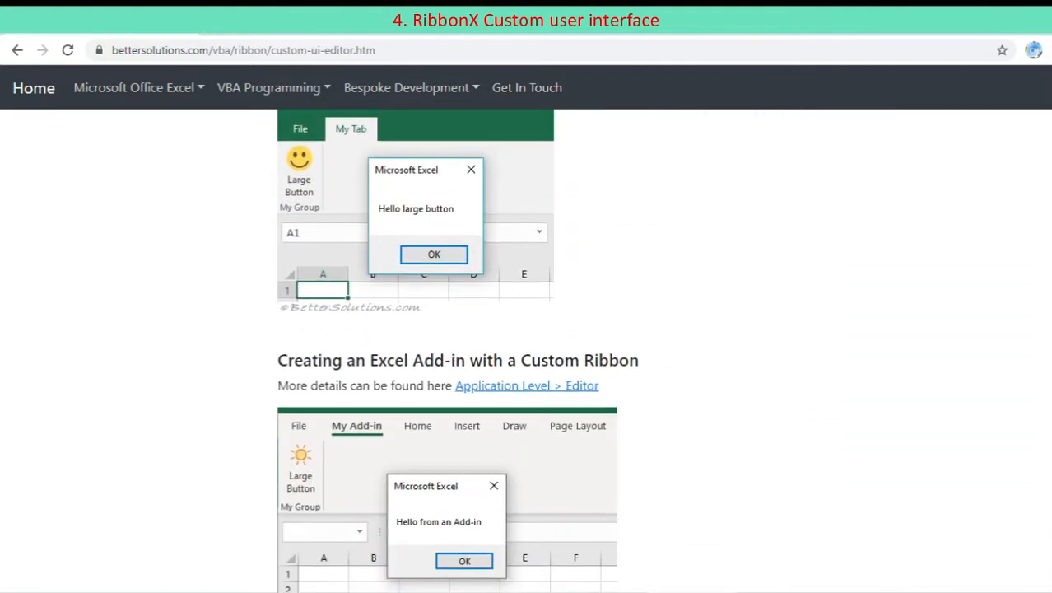
scroll("down", 3)
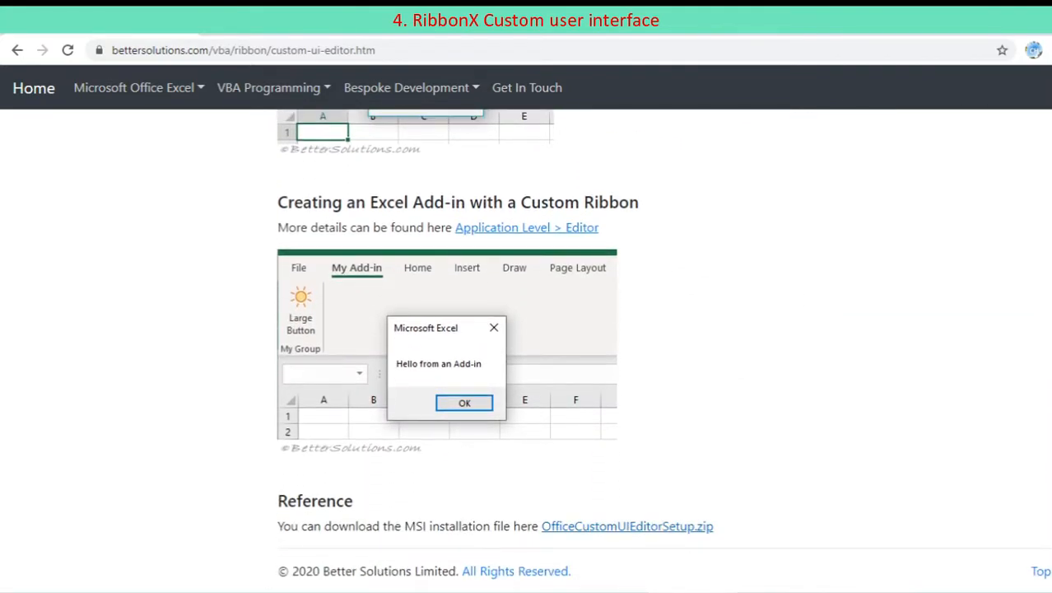
left_click(626, 526)
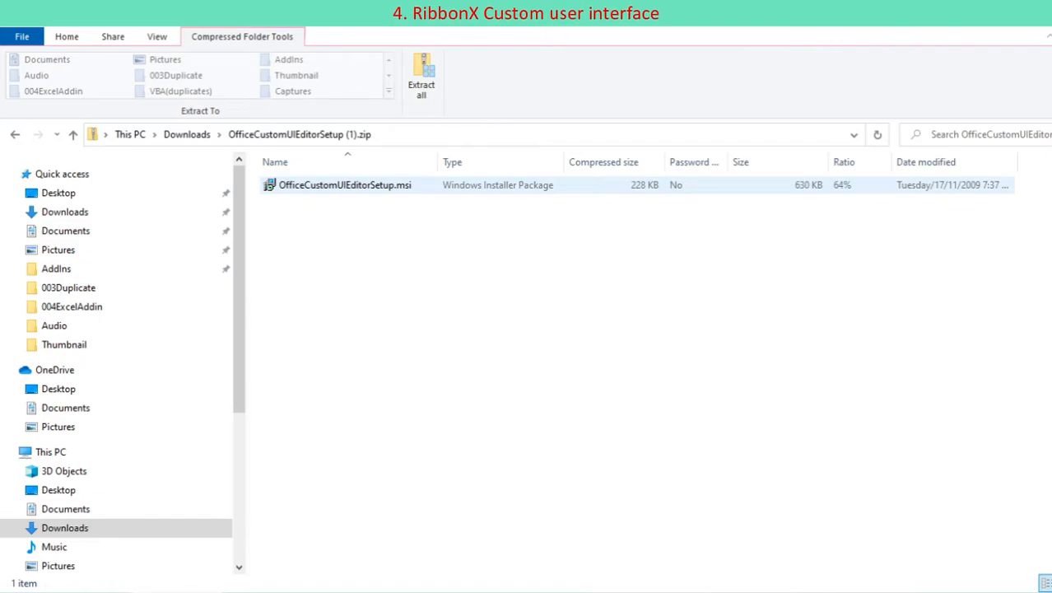
Run OfficeCustomUIEditorSetup.msi from the zip, accept the license, keep defaults, and finish installing
left_click(345, 184)
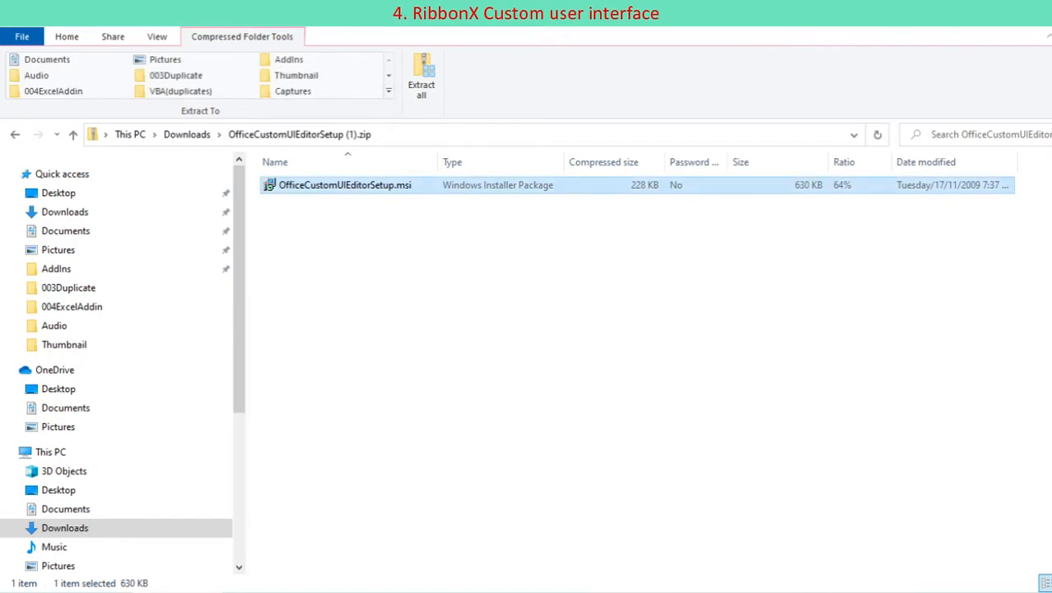
double_click(344, 184)
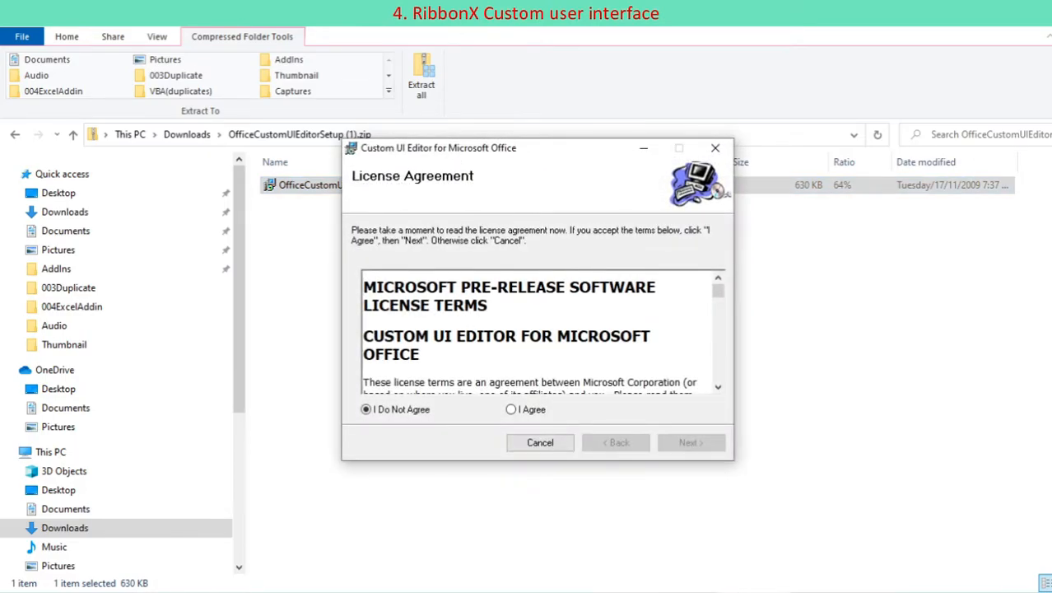
left_click(689, 442)
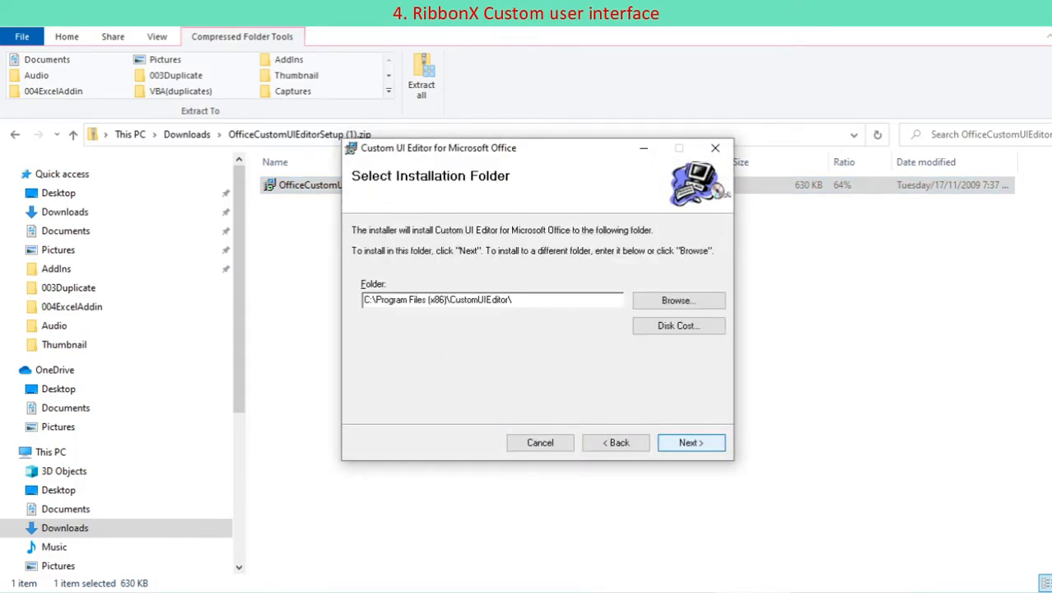
left_click(689, 442)
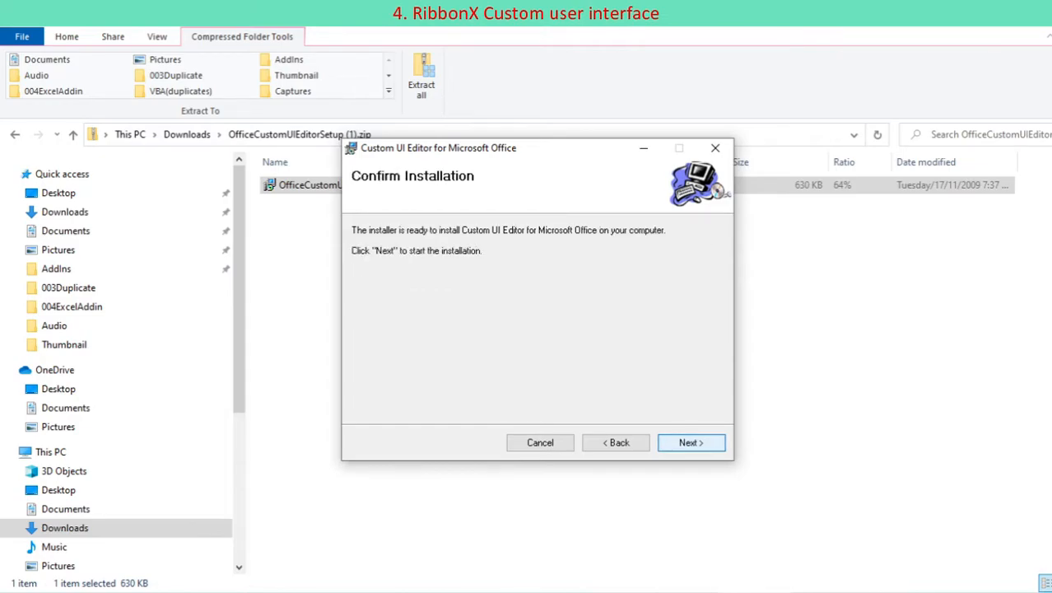
left_click(690, 442)
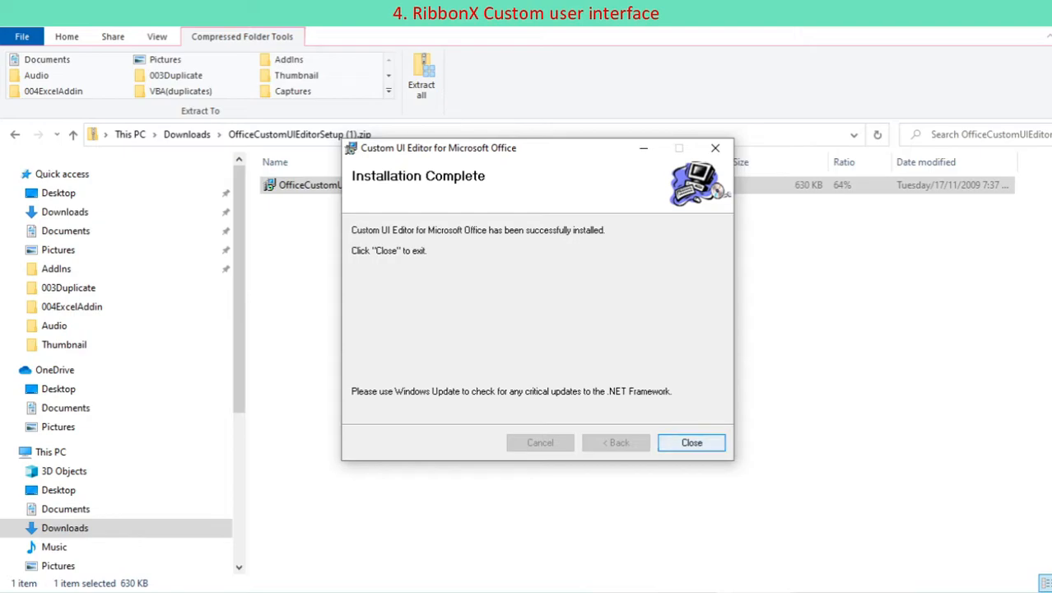
left_click(690, 442)
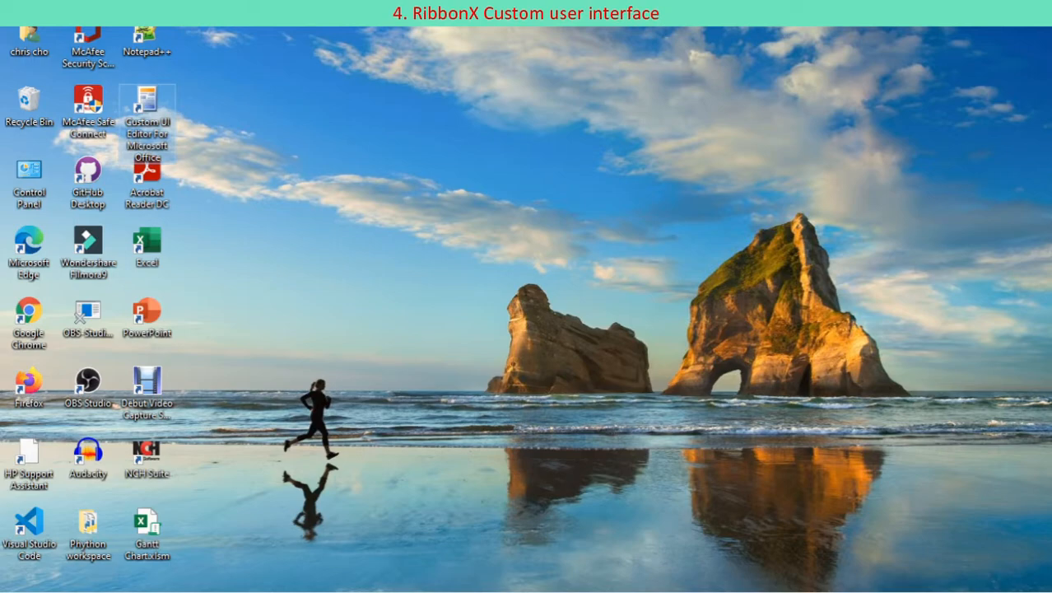
Launch Custom UI Editor and open 004exceladdin.xlsm from D:\Youtube\004ExcelAddin
double_click(146, 111)
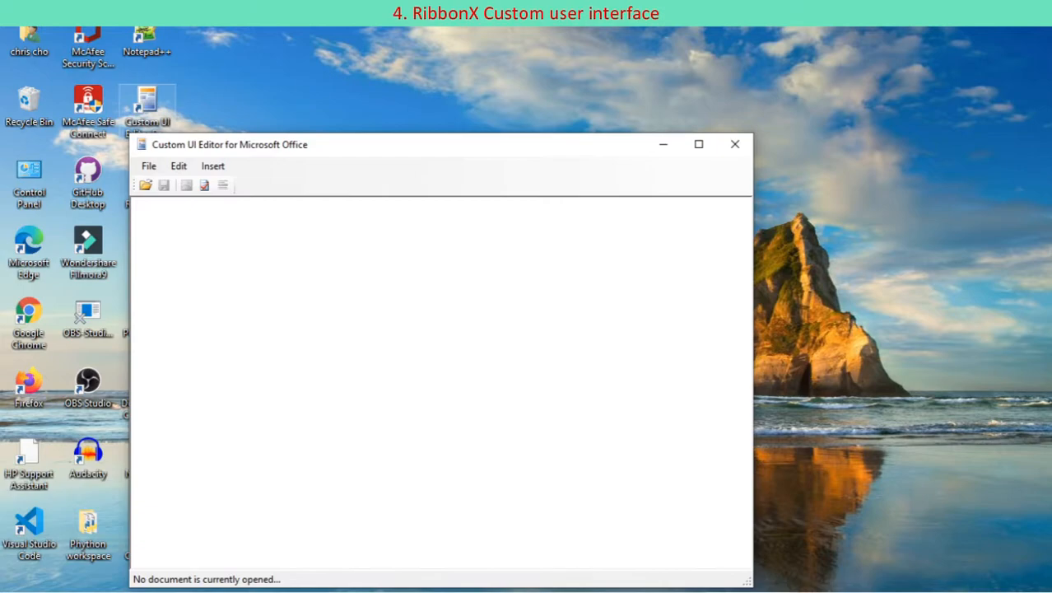
left_click(149, 165)
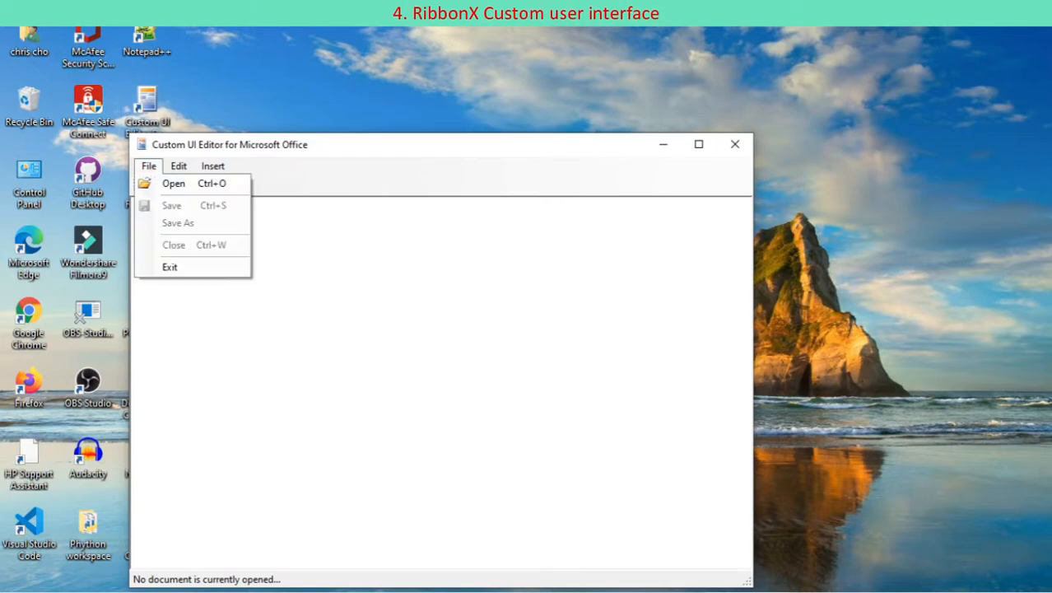
left_click(178, 165)
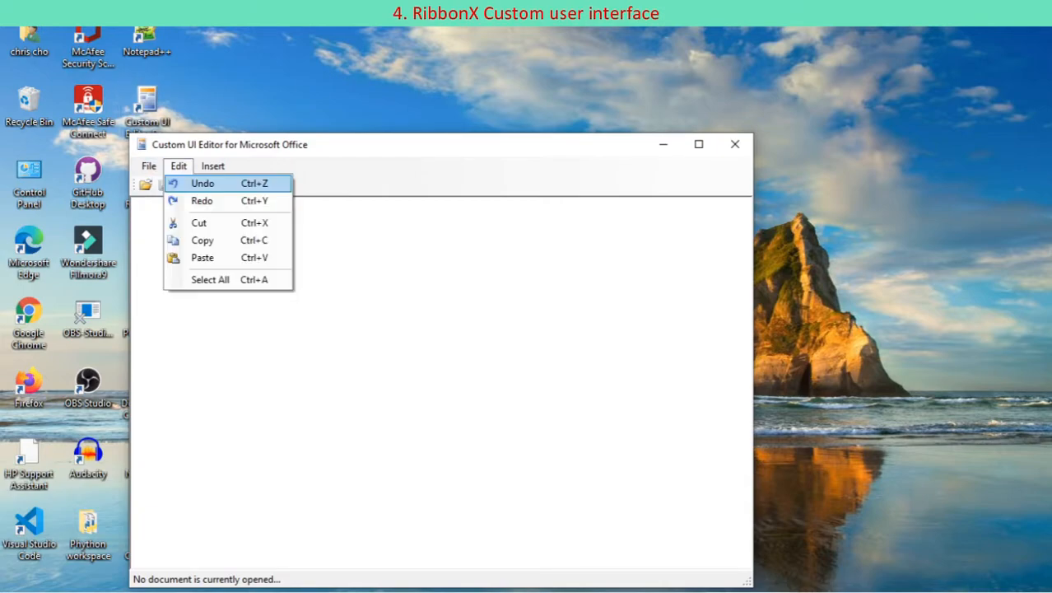
left_click(149, 165)
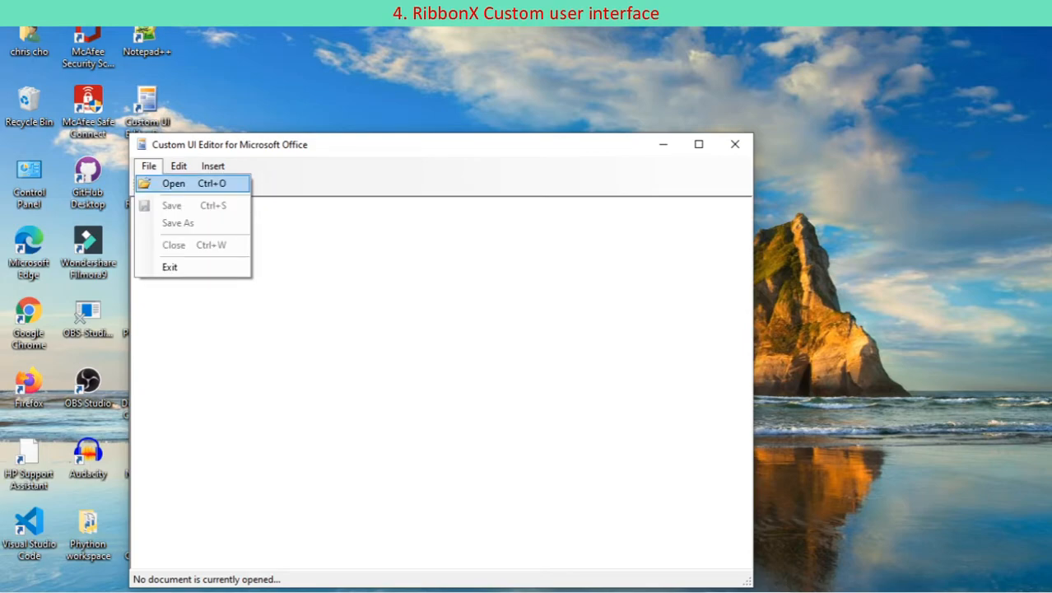
left_click(173, 183)
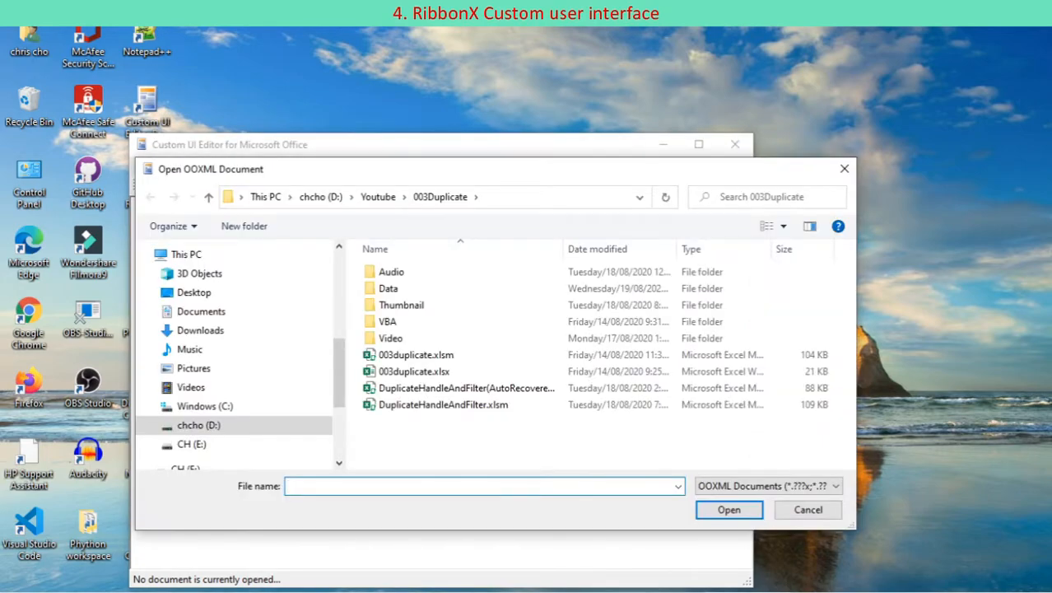
left_click(151, 195)
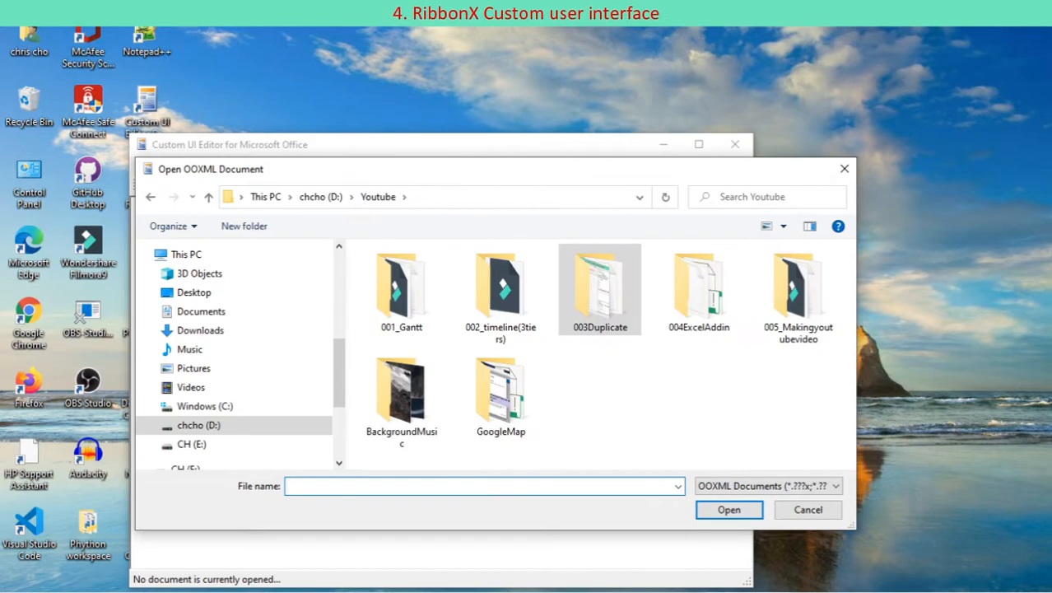
double_click(697, 285)
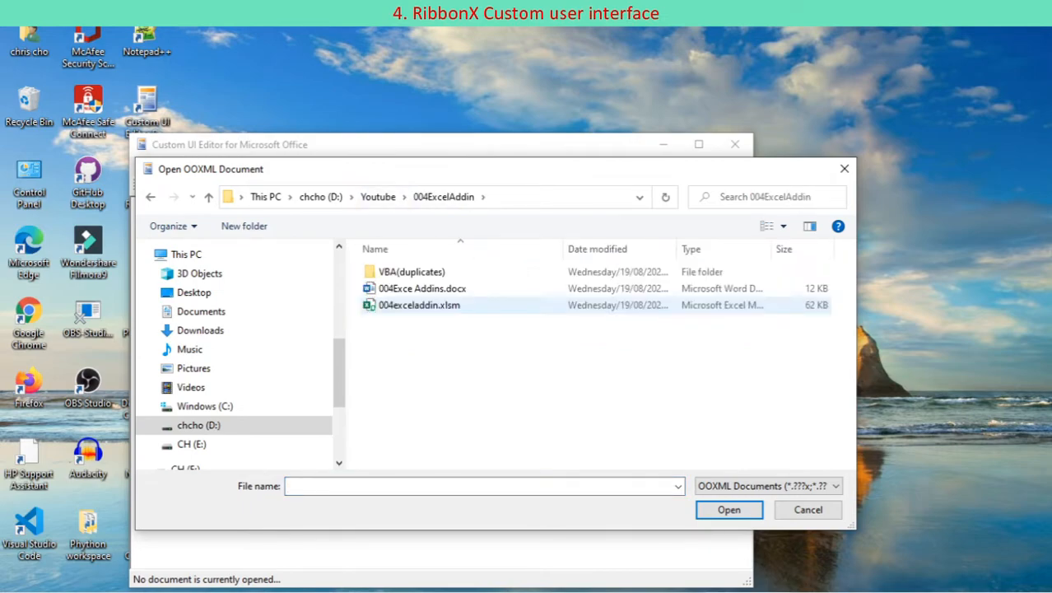
left_click(728, 509)
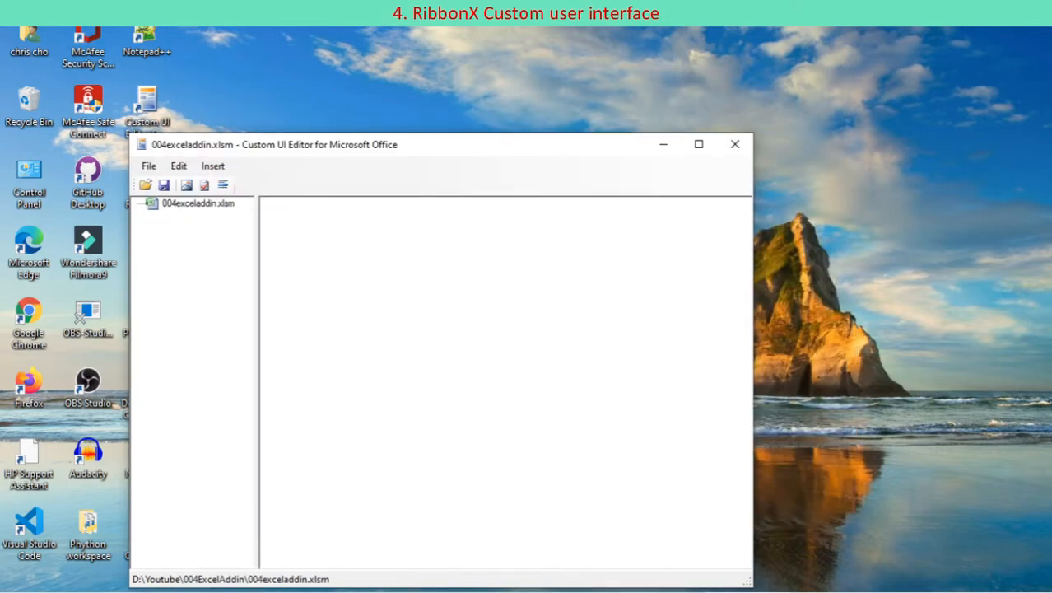
left_click(198, 203)
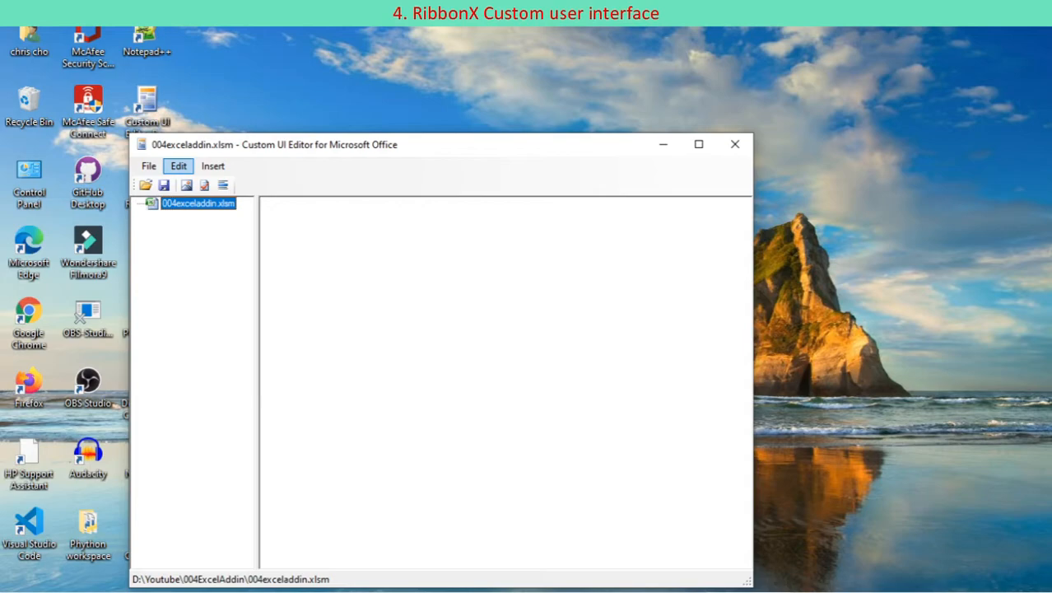
Add an Office 2010 customUI14.xml part filled with the Custom Tab sample, then save
left_click(213, 166)
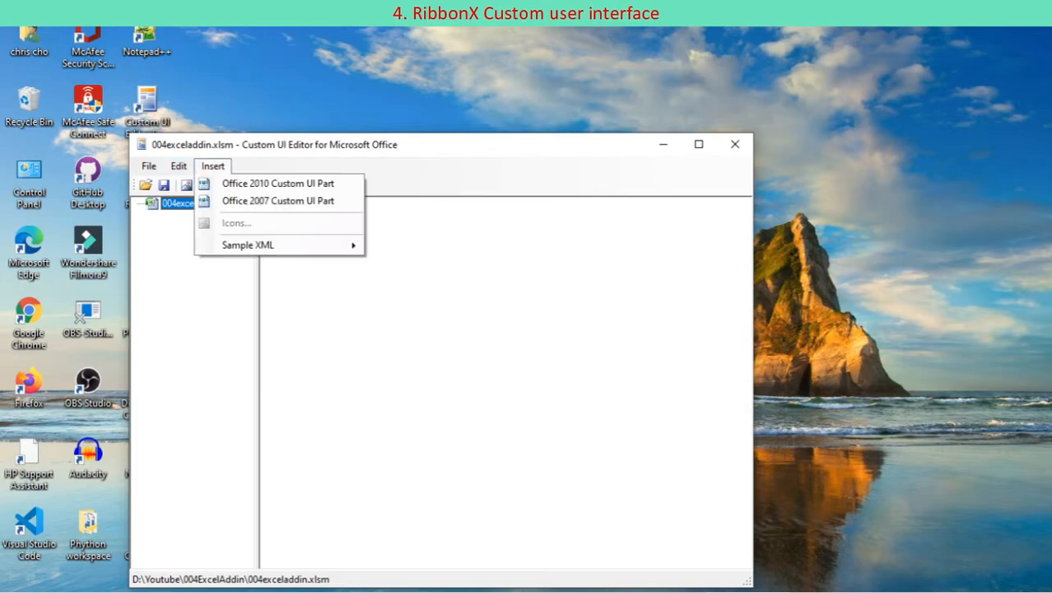
mouse_move(278, 182)
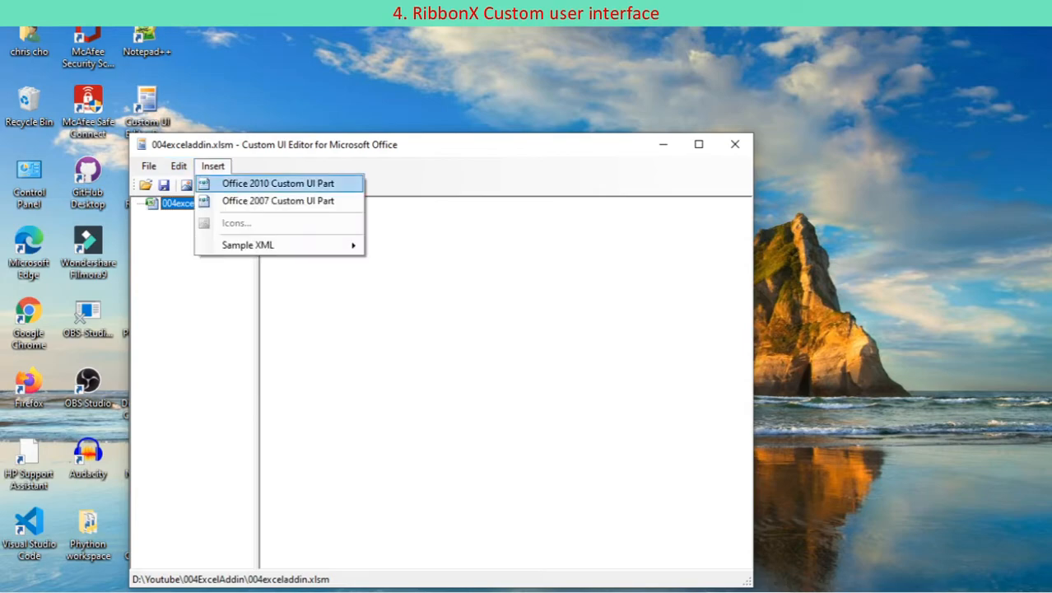
left_click(278, 183)
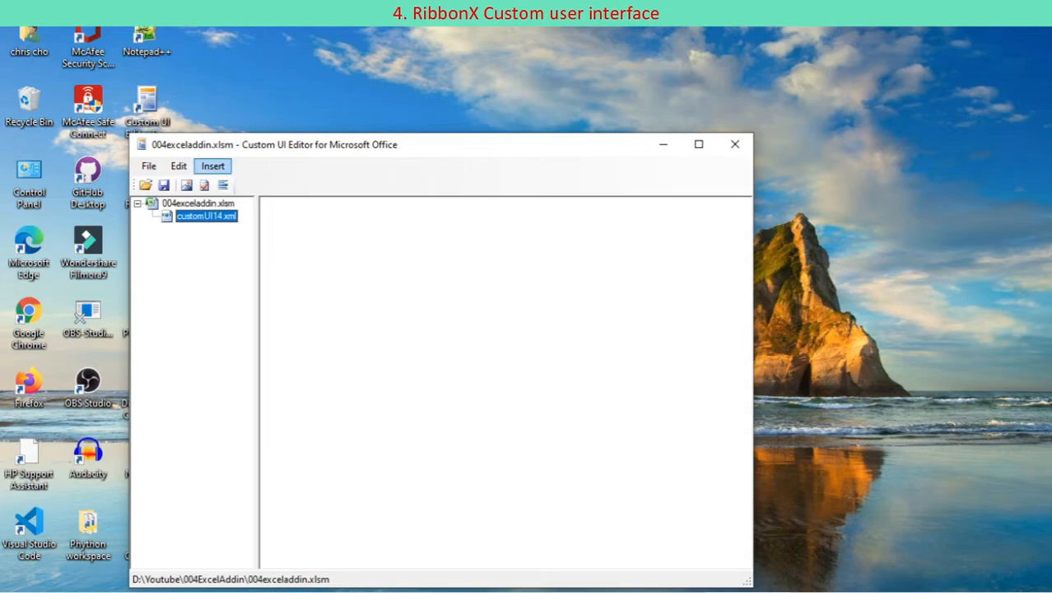
left_click(213, 165)
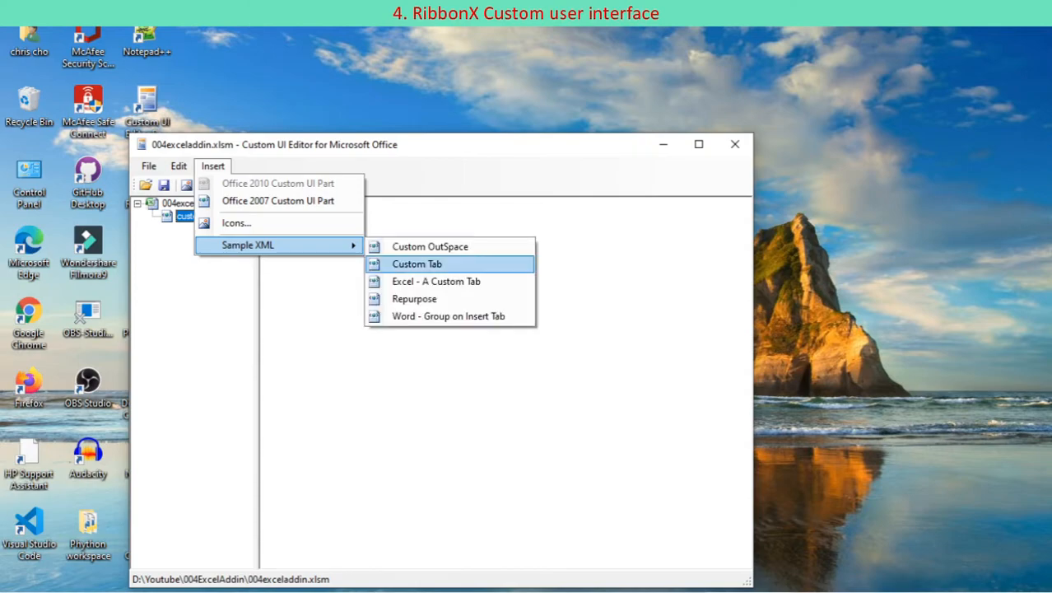
left_click(416, 264)
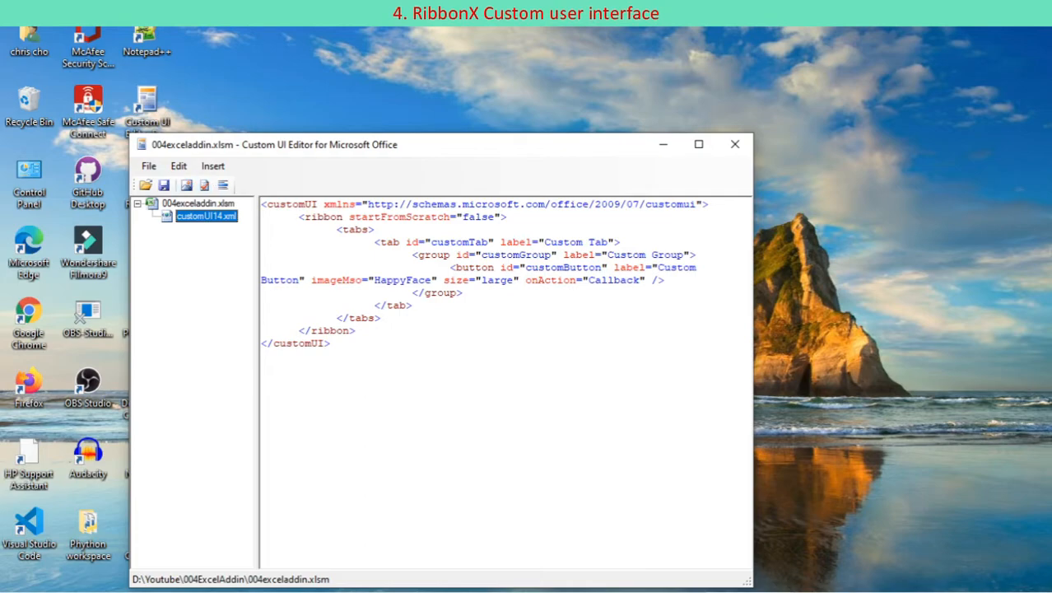
mouse_move(164, 185)
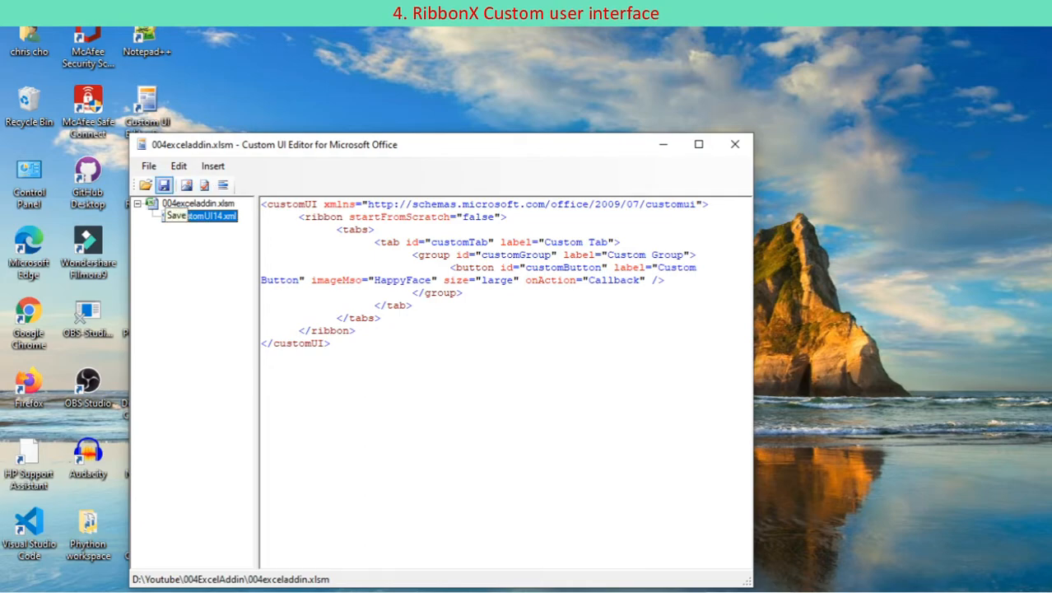
left_click(698, 144)
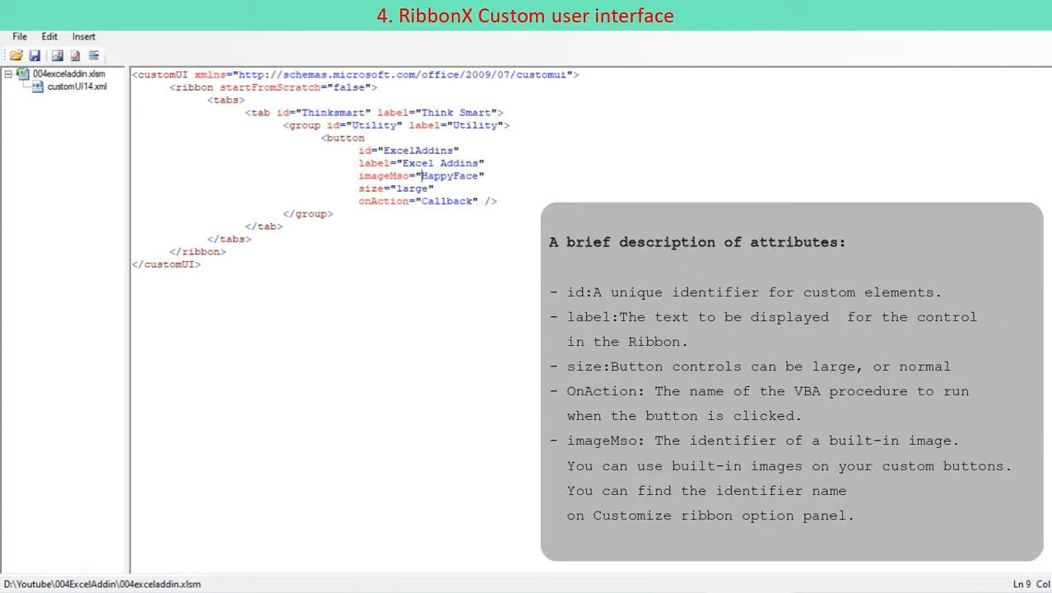
Replace the button's HappyFace image with OfficeExtensionsGallery3
double_click(448, 175)
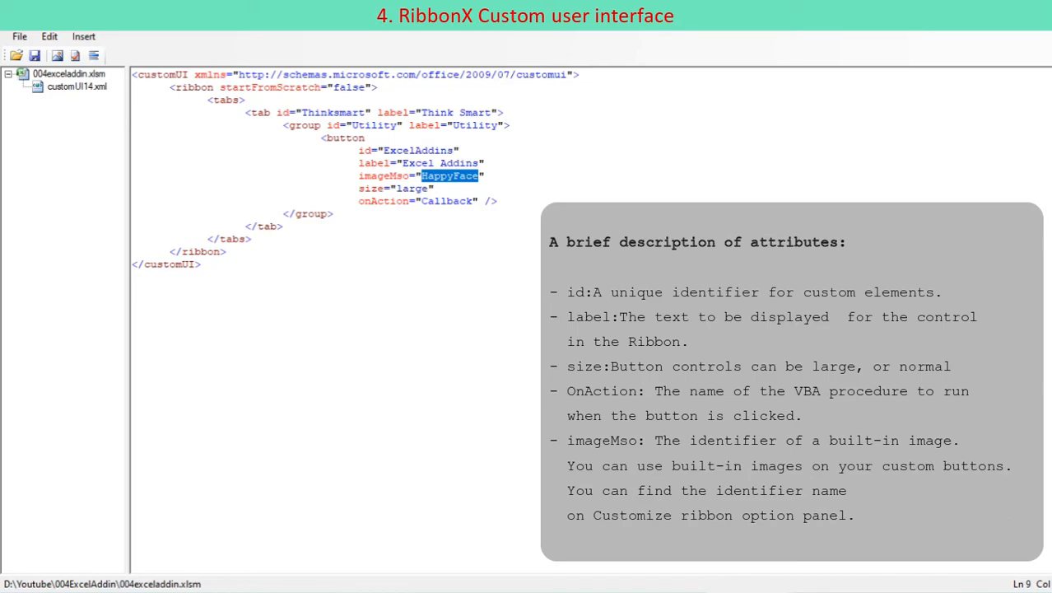
type("OfficeExtensions")
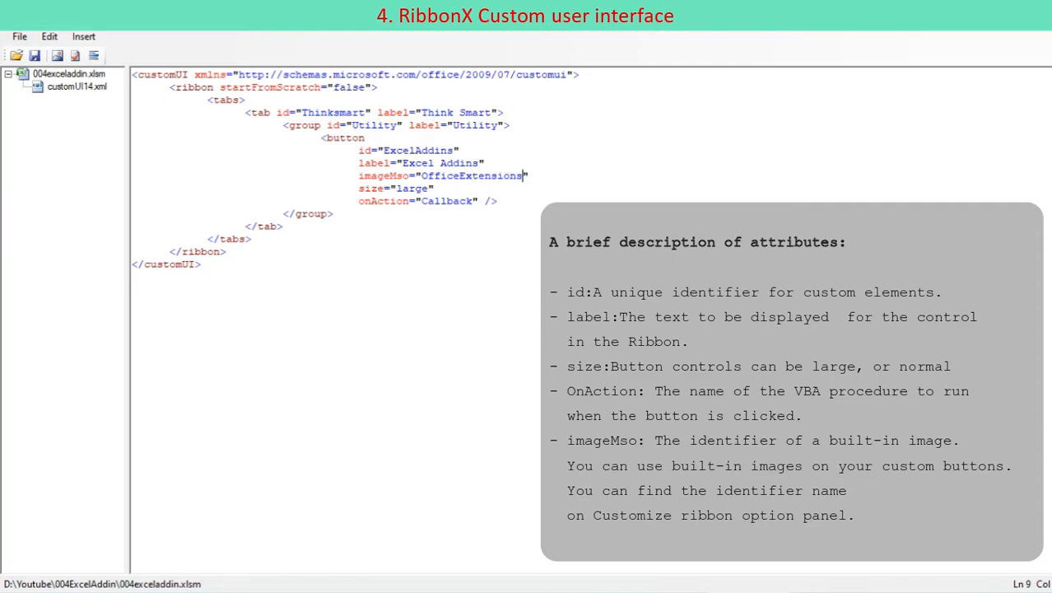
type("Galler")
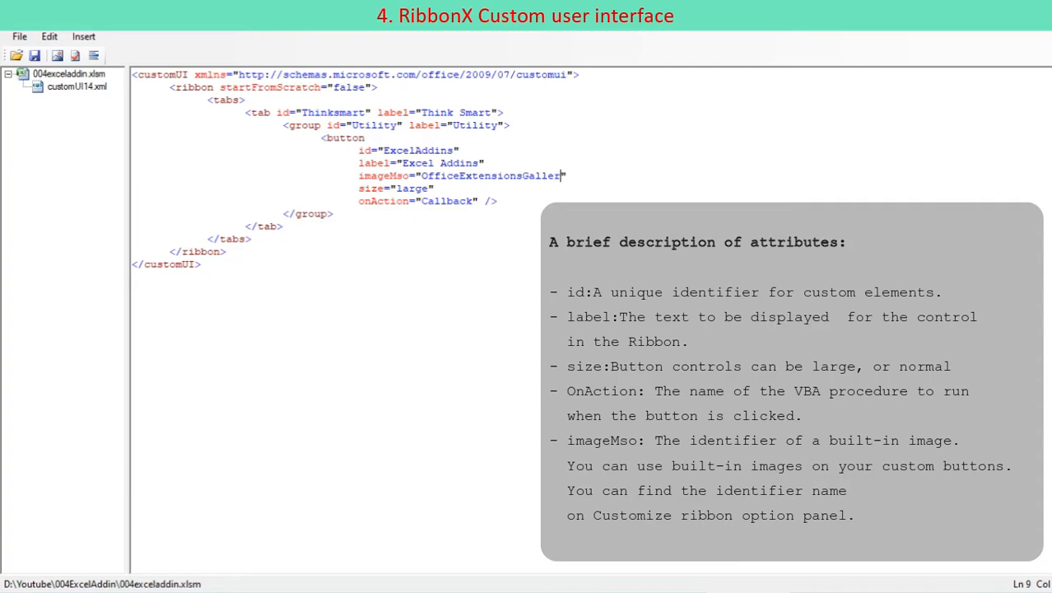
type("3")
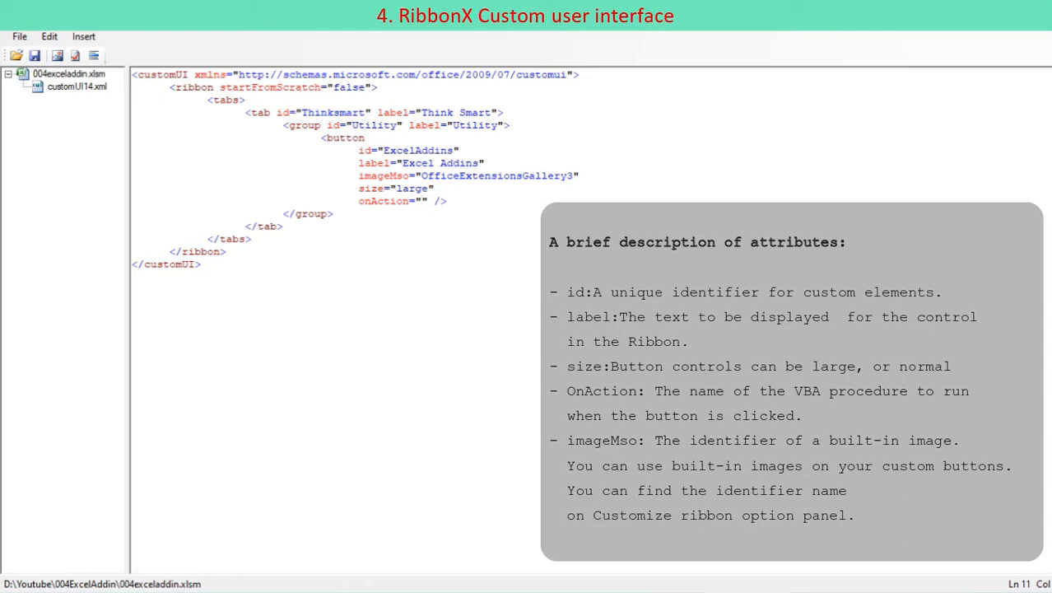
Make the button's onAction start with md_main.uf_Duplicate
type("md_main")
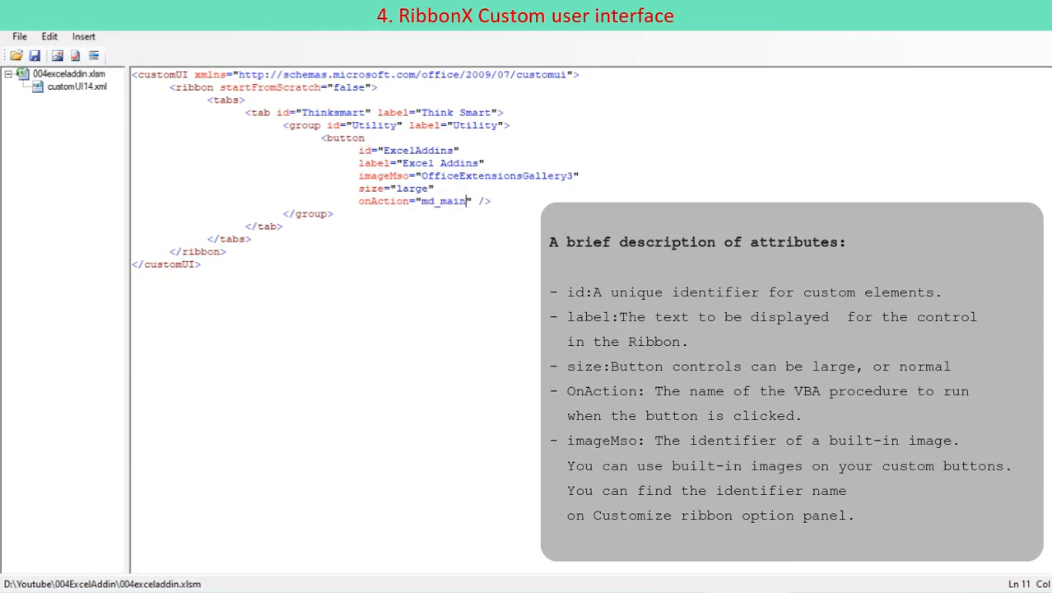
type(".")
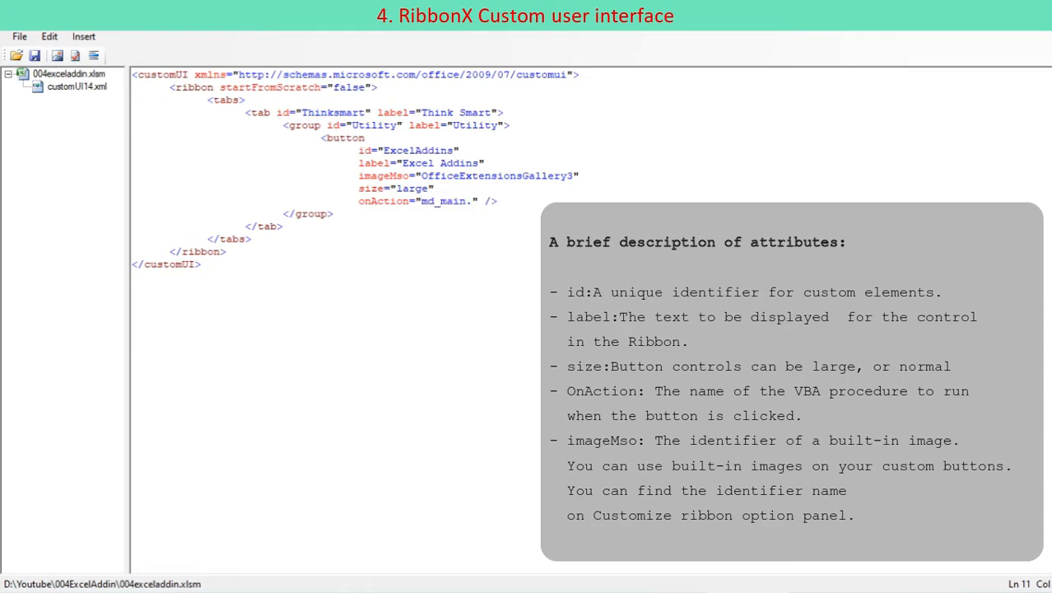
type("uf_")
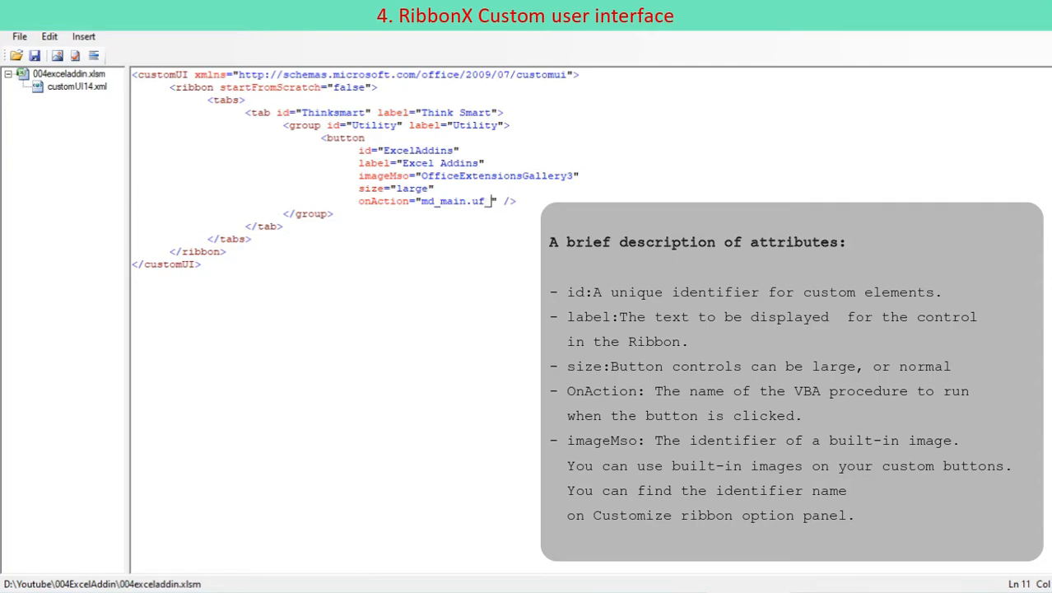
type("Duplicate")
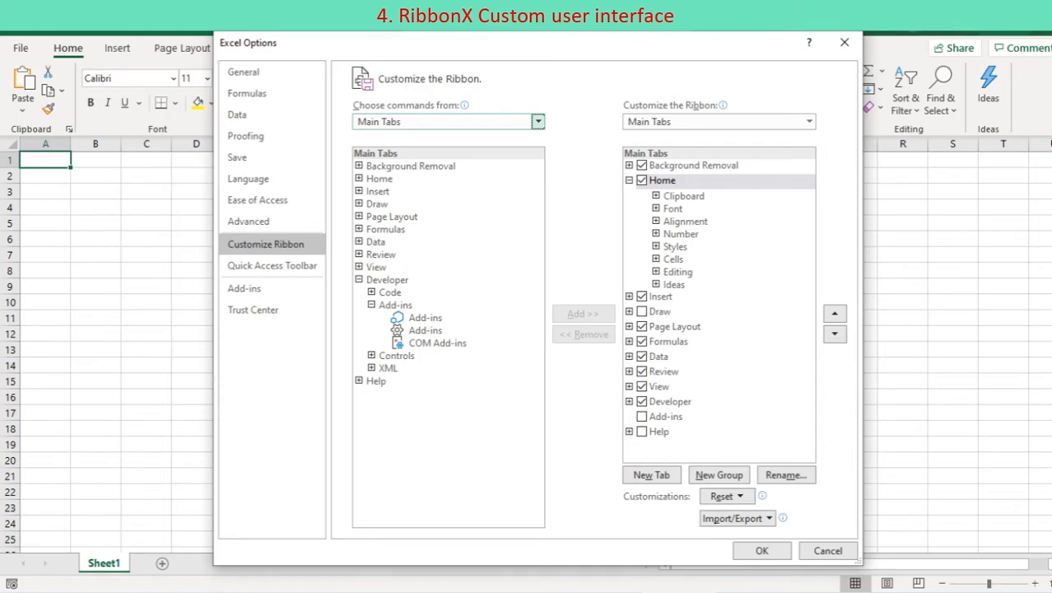
mouse_move(425, 330)
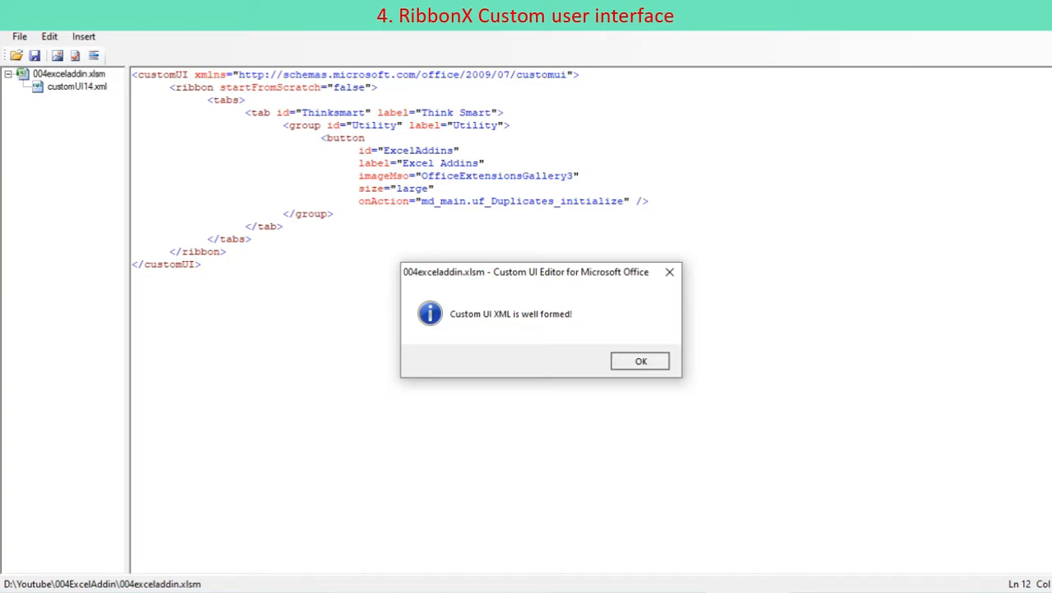
Dismiss the well-formed XML message, generate the onAction callback stub, and copy it
left_click(640, 361)
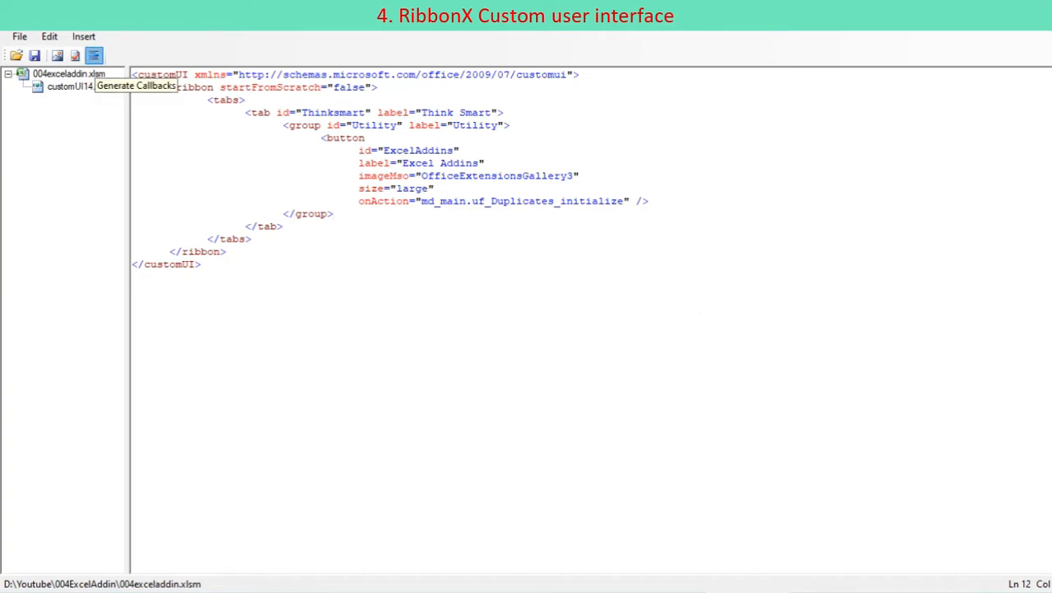
left_click(137, 85)
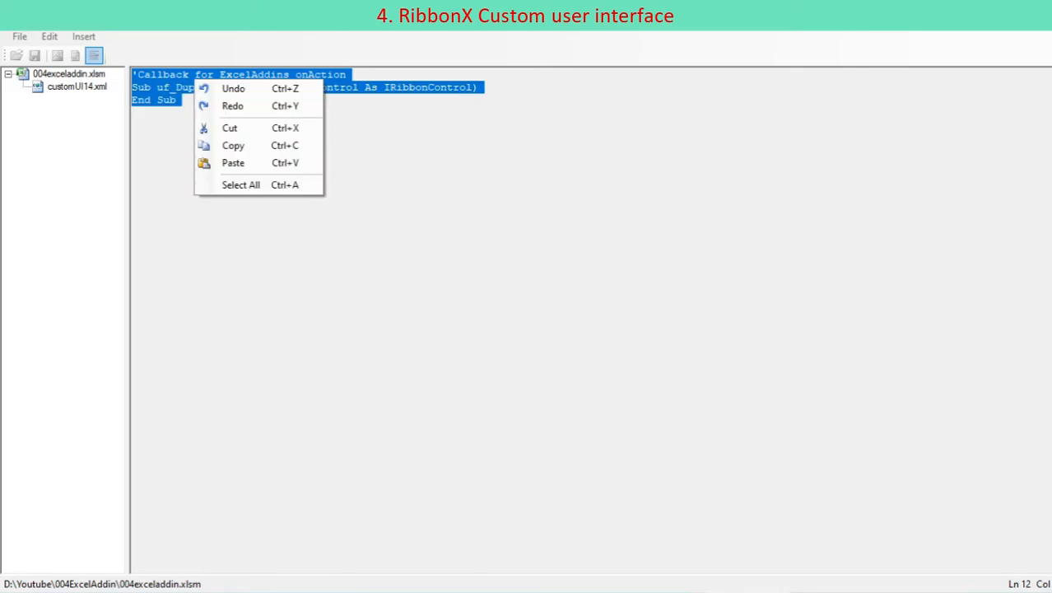
mouse_move(233, 145)
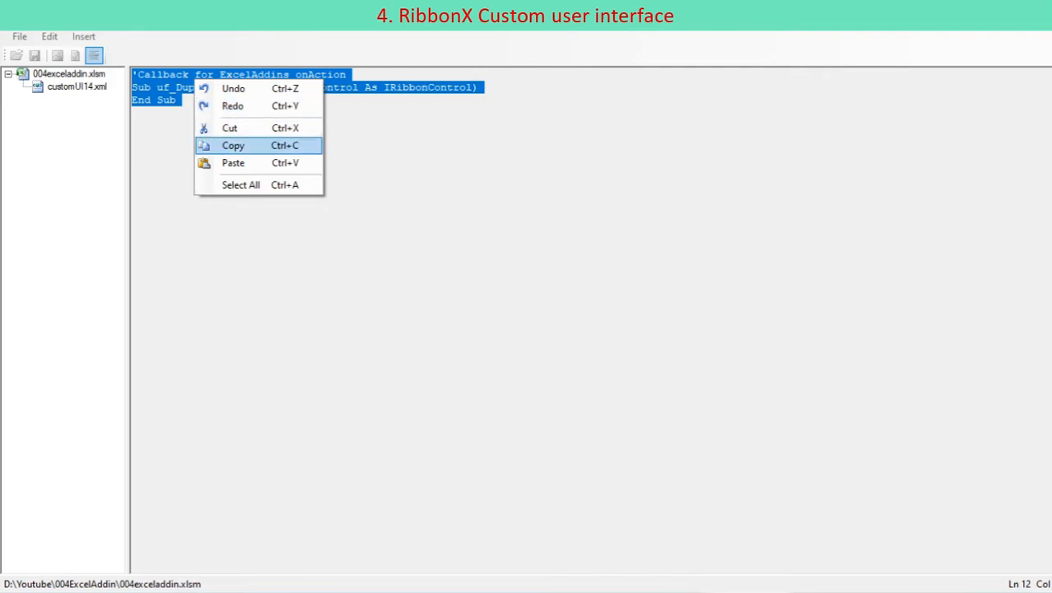
left_click(233, 145)
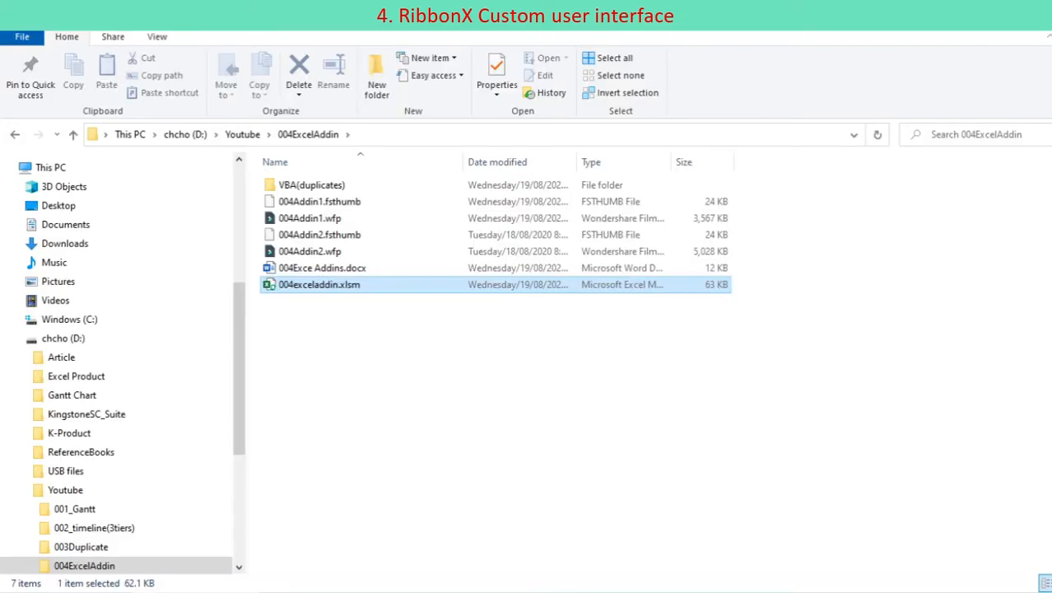
Open 004exceladdin.xlsm, unlock its VBA project, and call uf_Duplicate_initialize in md_main's callback
double_click(319, 284)
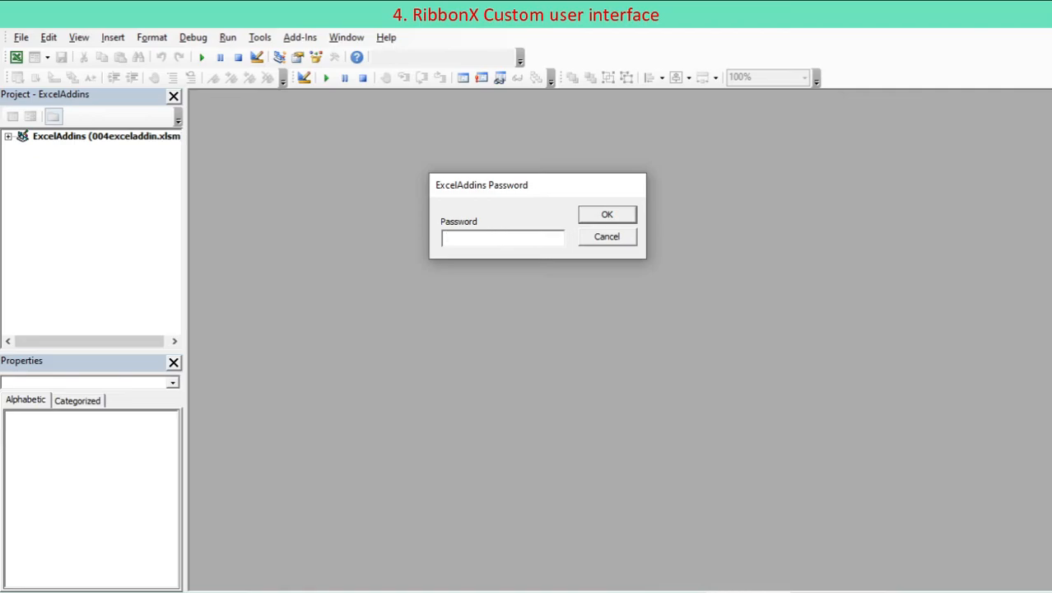
left_click(607, 214)
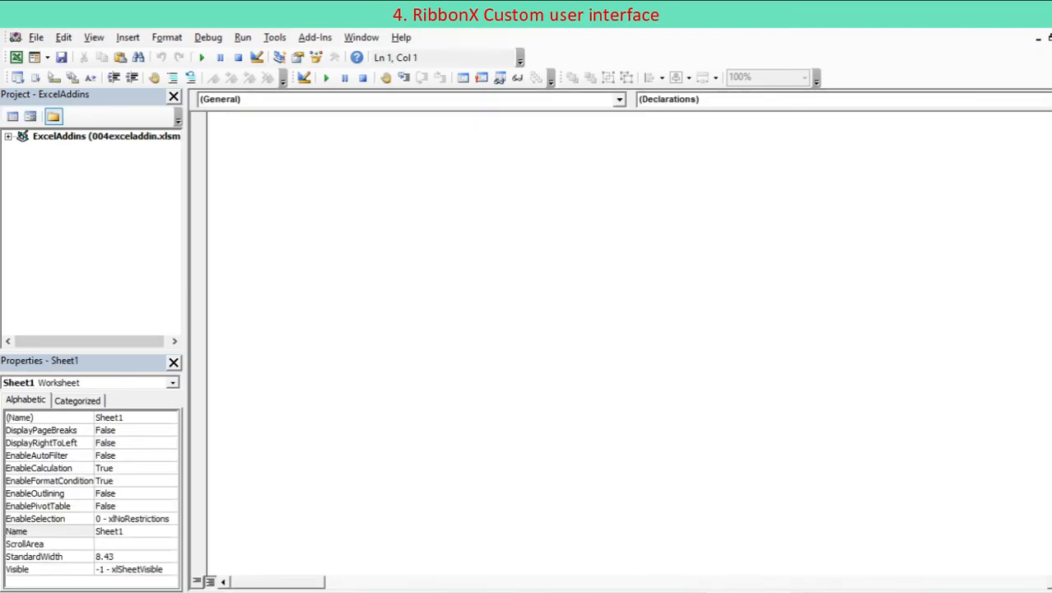
left_click(7, 135)
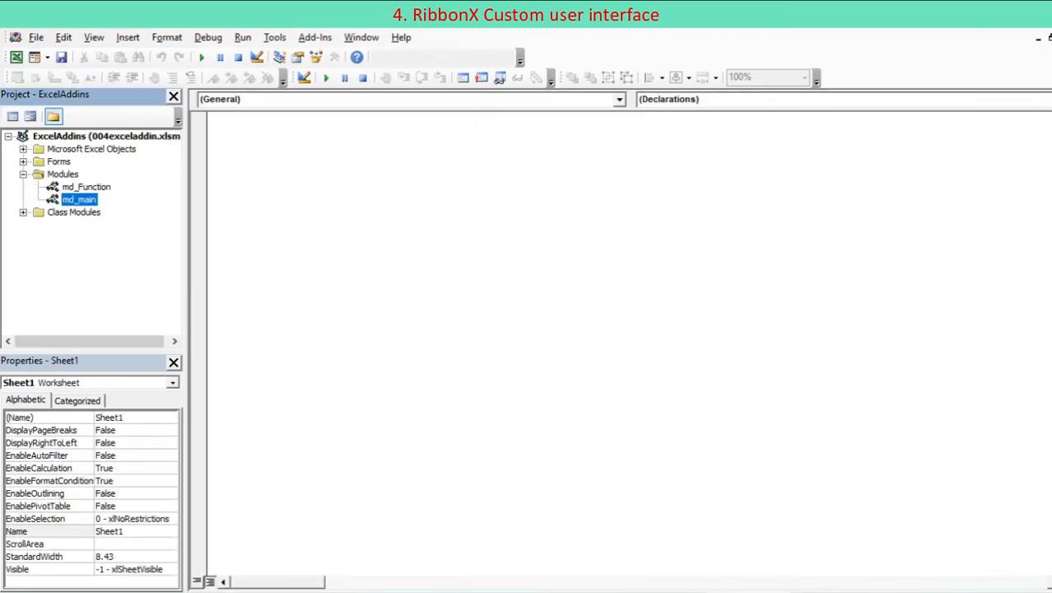
double_click(79, 199)
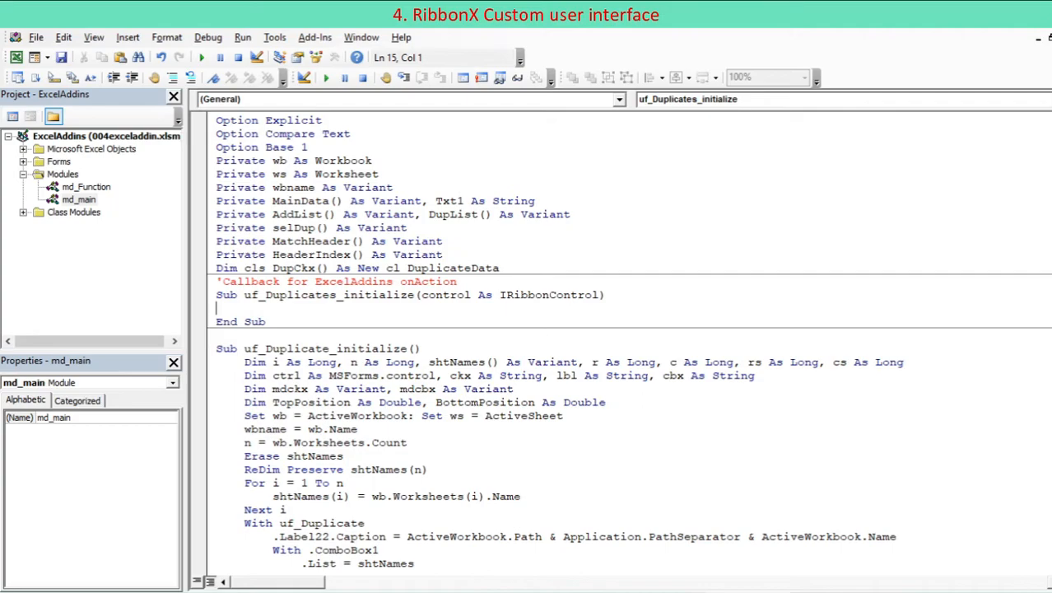
type("uf_Duplicate_initialize()")
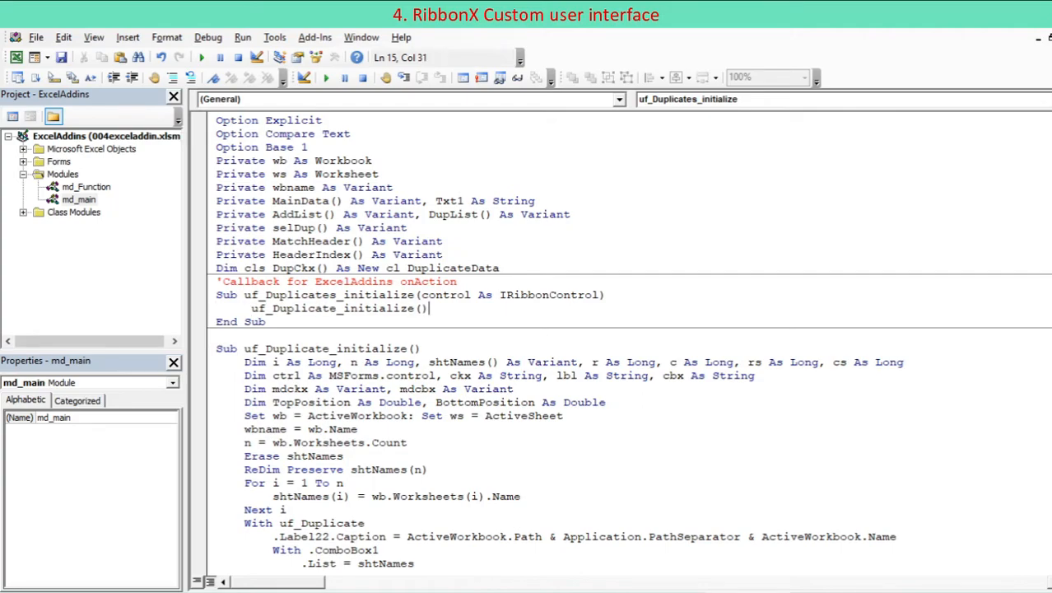
type("call")
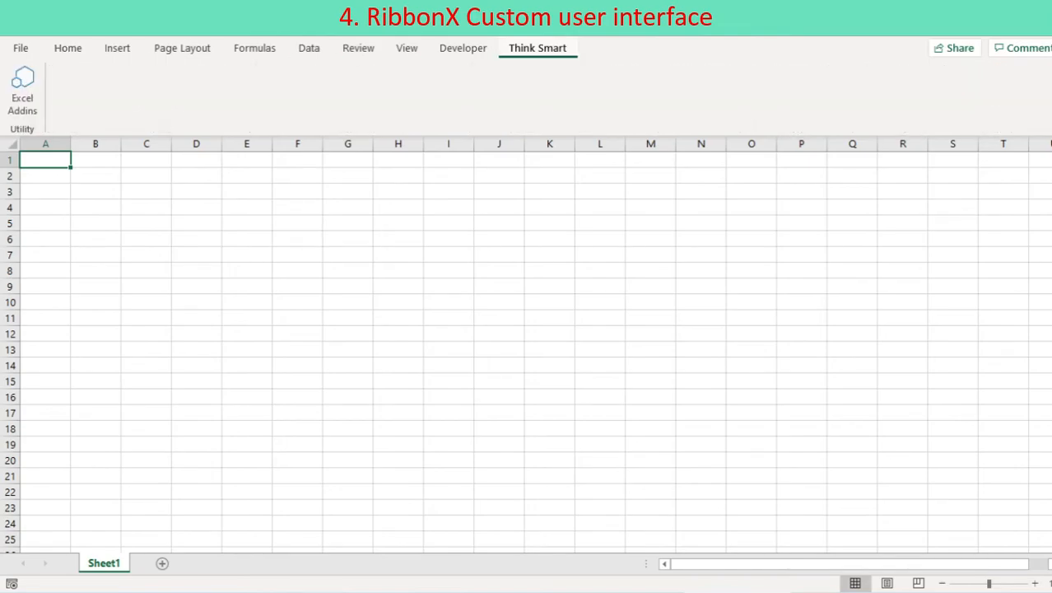
mouse_move(22, 88)
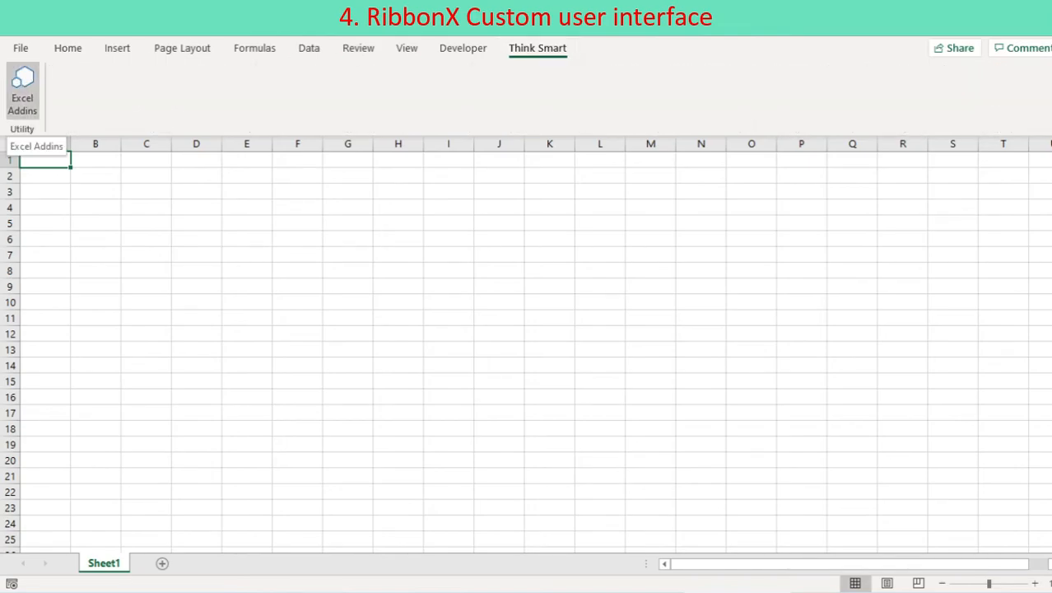
Open the Duplicate Handling form from the Excel Addins button, then close it
left_click(22, 89)
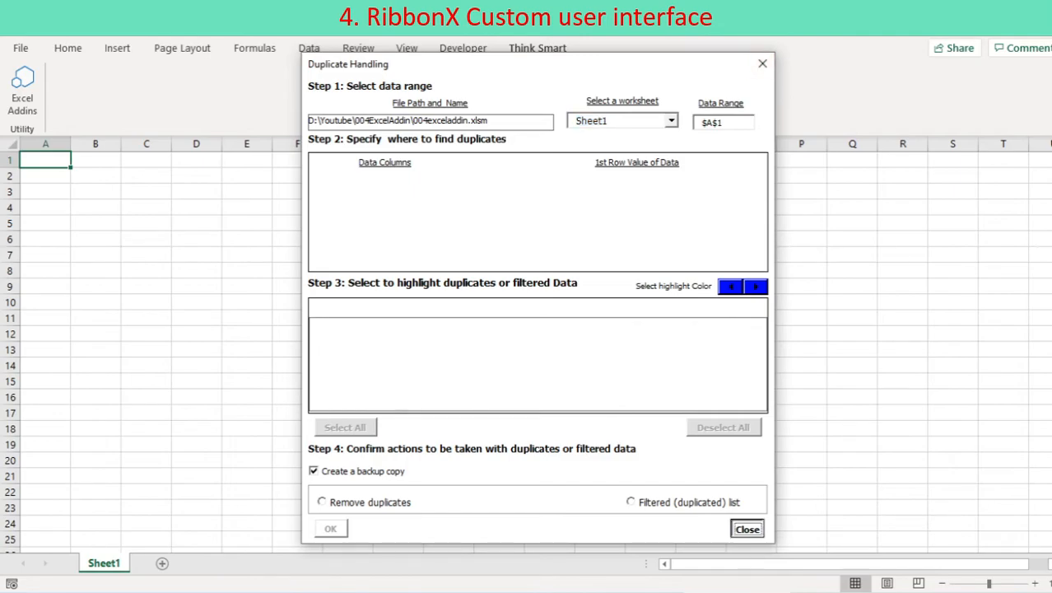
left_click(746, 528)
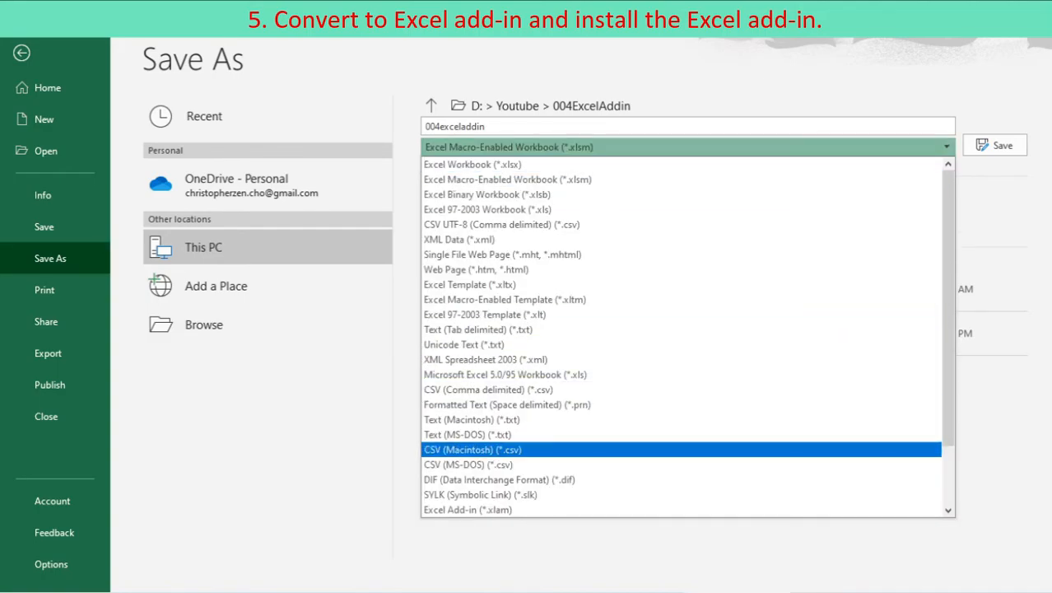
Save as Excel Add-in (*.xlam) and review the Trust Center message bar settings
left_click(467, 509)
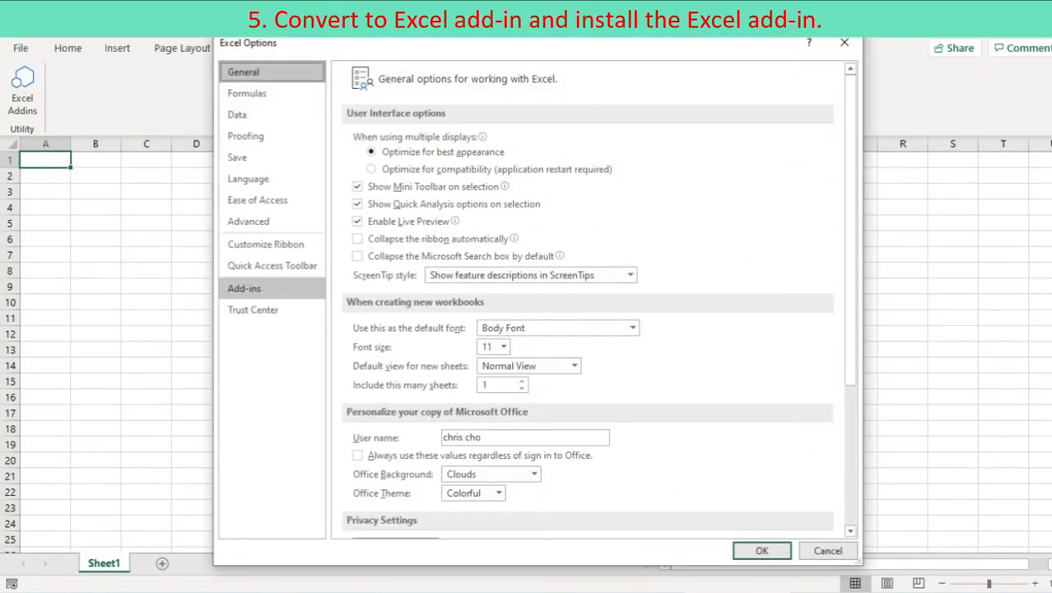
left_click(253, 309)
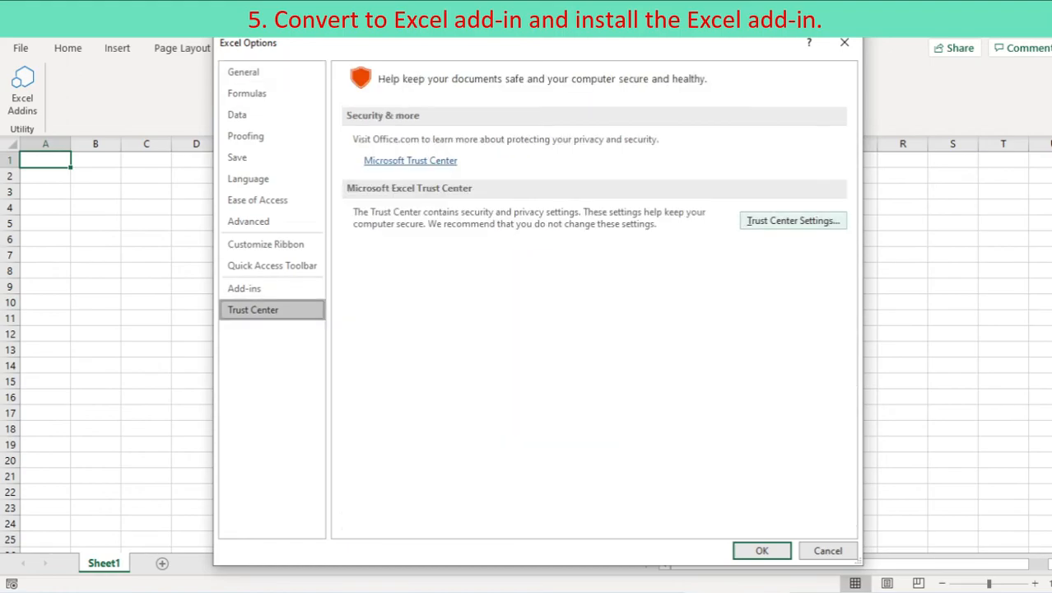
left_click(791, 220)
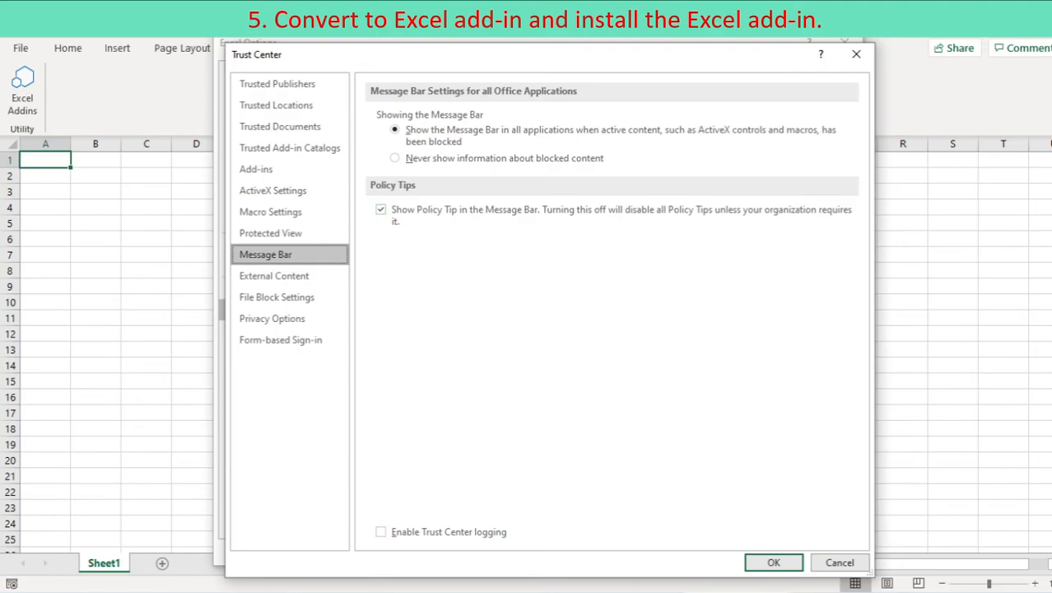
left_click(276, 105)
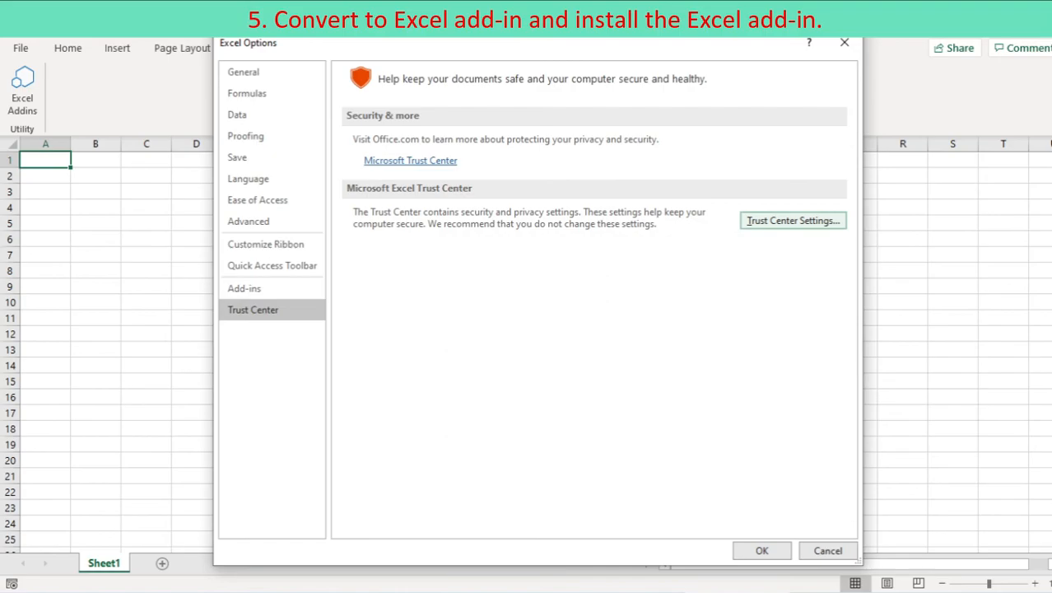
left_click(242, 72)
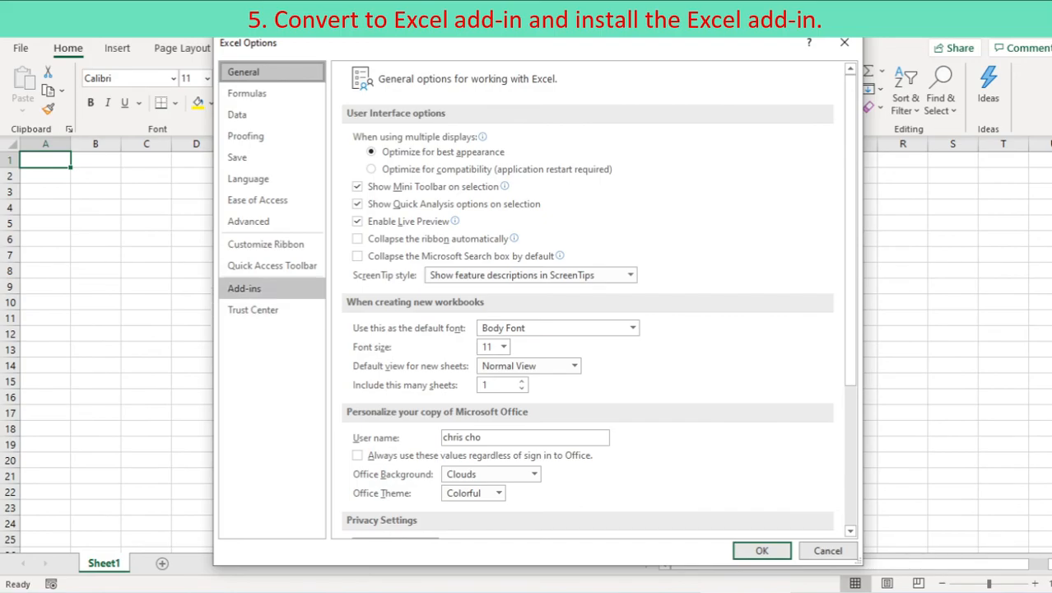
Open the Excel Add-ins manager from the Options Add-ins page
left_click(244, 288)
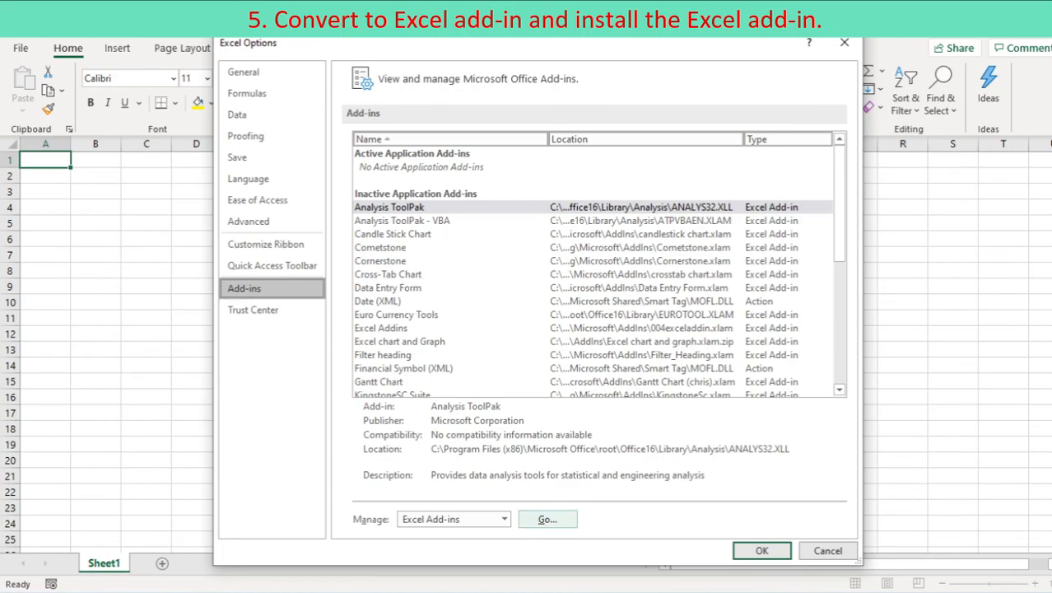
left_click(503, 518)
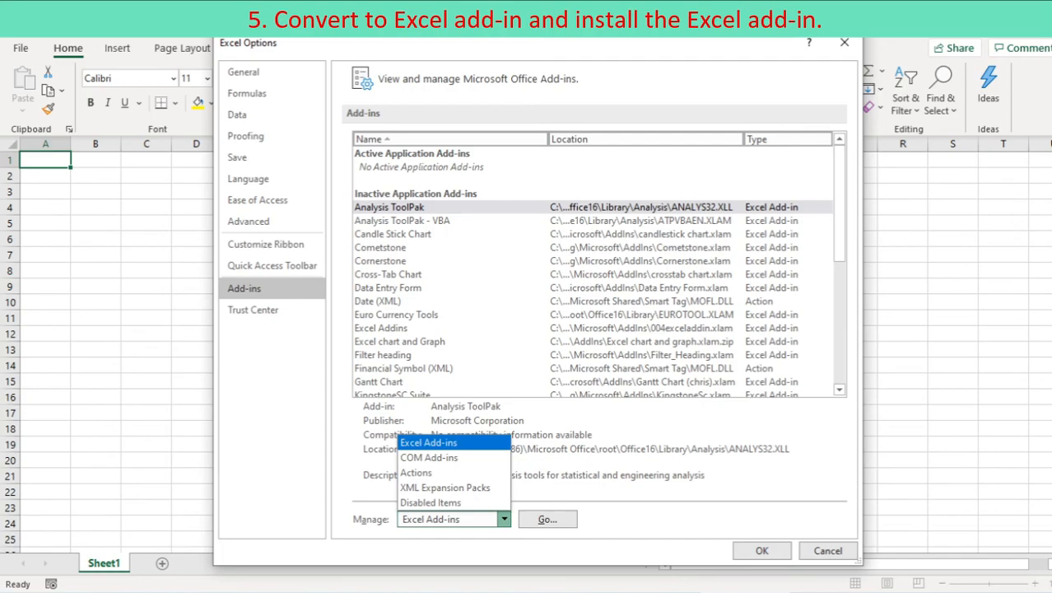
left_click(428, 442)
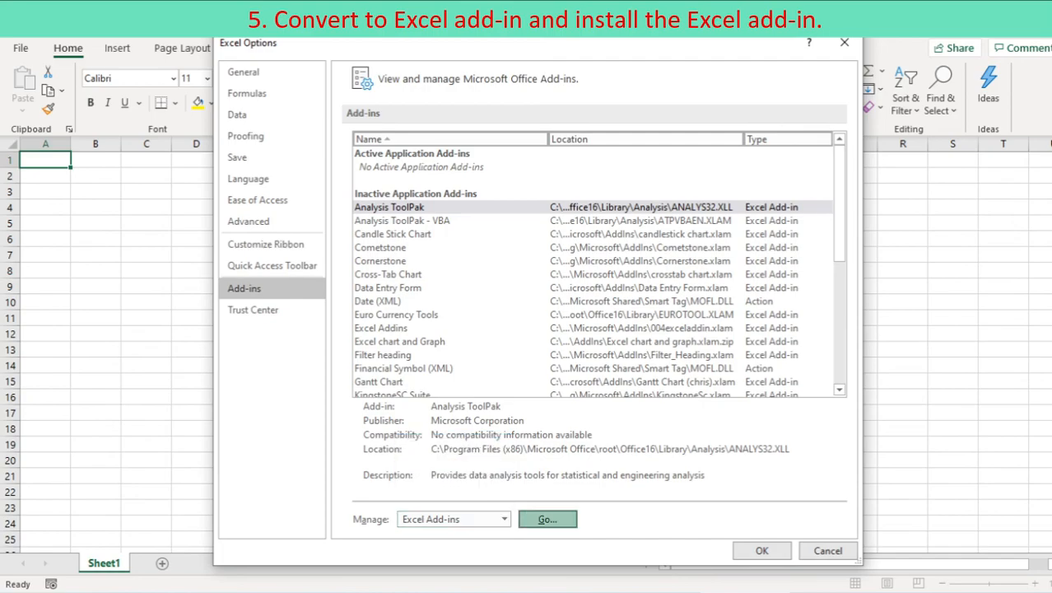
left_click(547, 518)
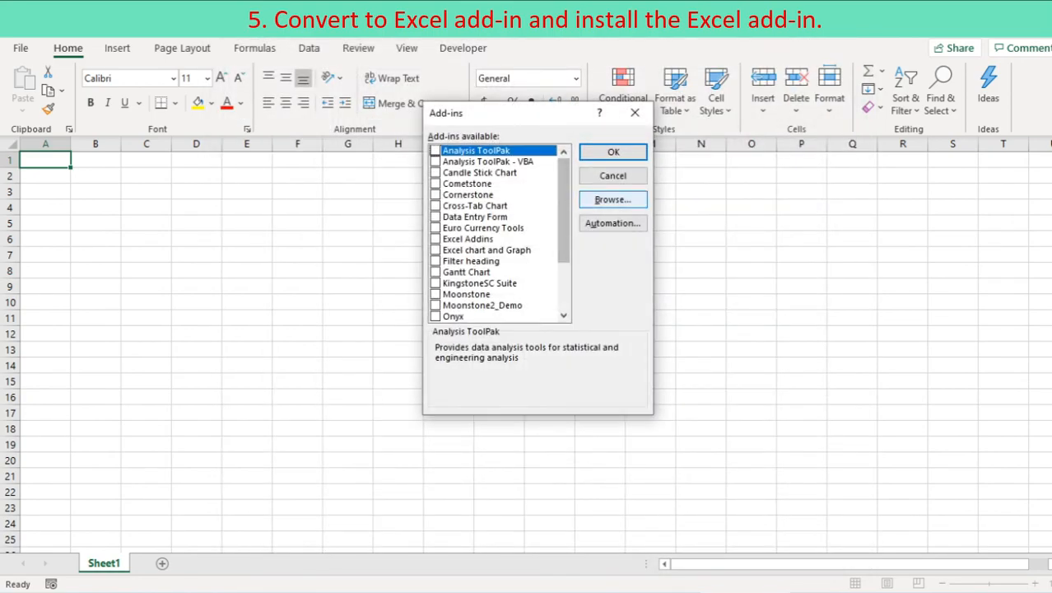
Install 004exceladdin.xlam, replacing the old file, enable Excel Addins, and view Think Smart
left_click(613, 199)
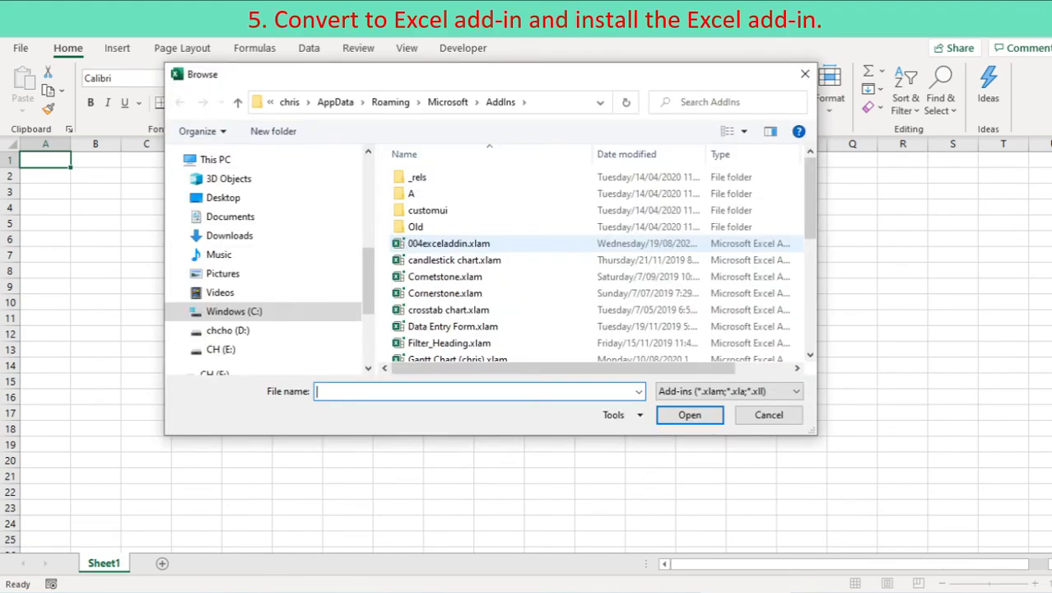
left_click(689, 414)
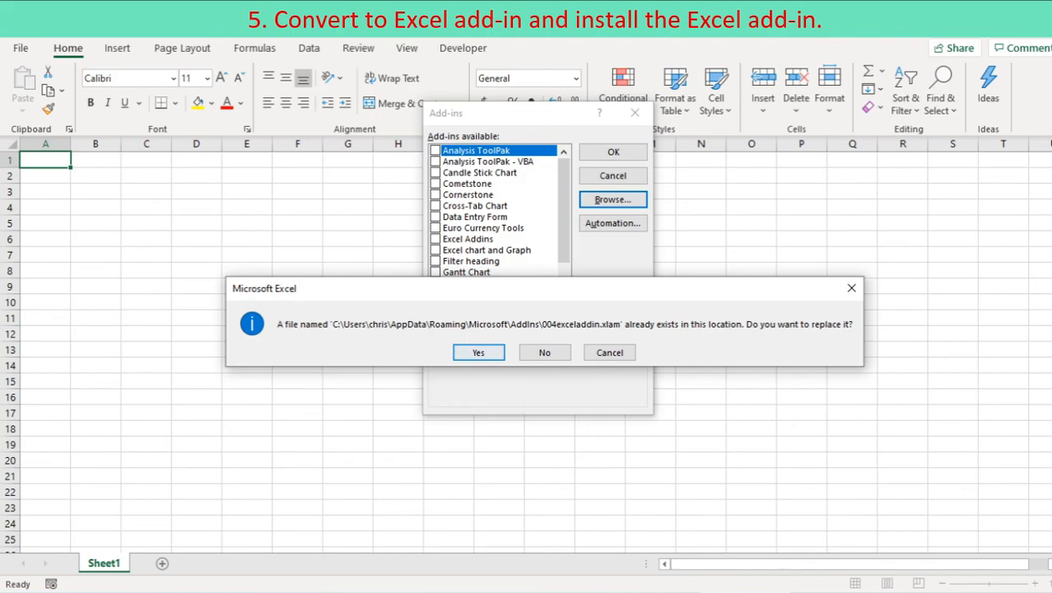
left_click(478, 352)
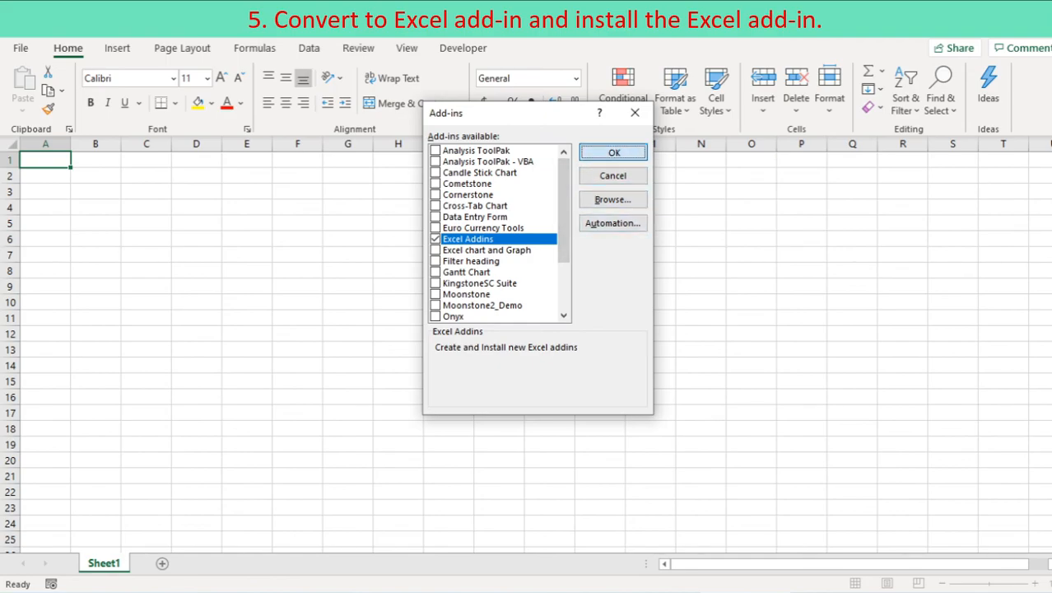
left_click(612, 152)
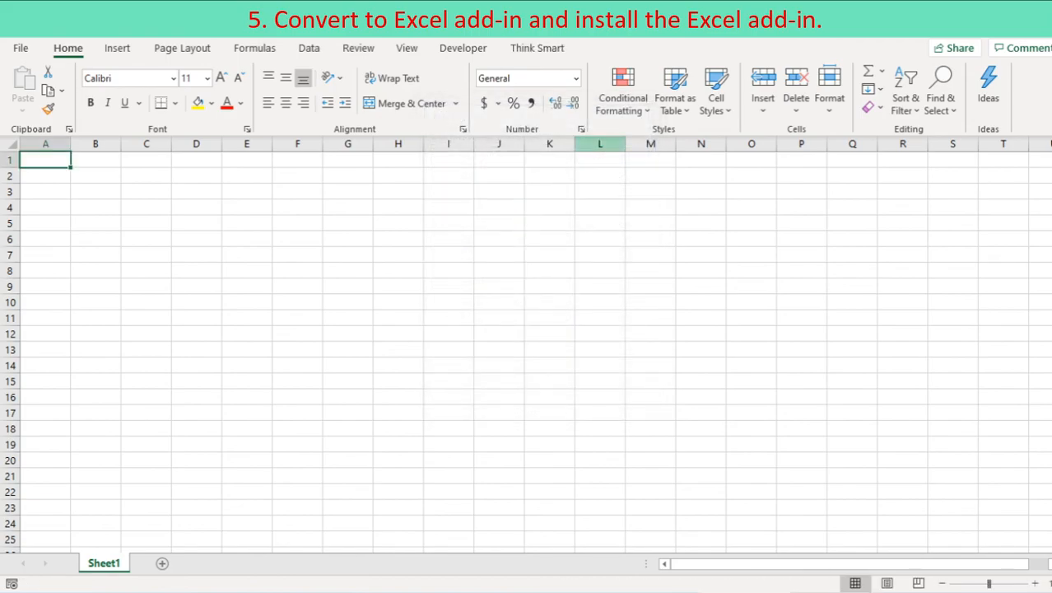
left_click(537, 47)
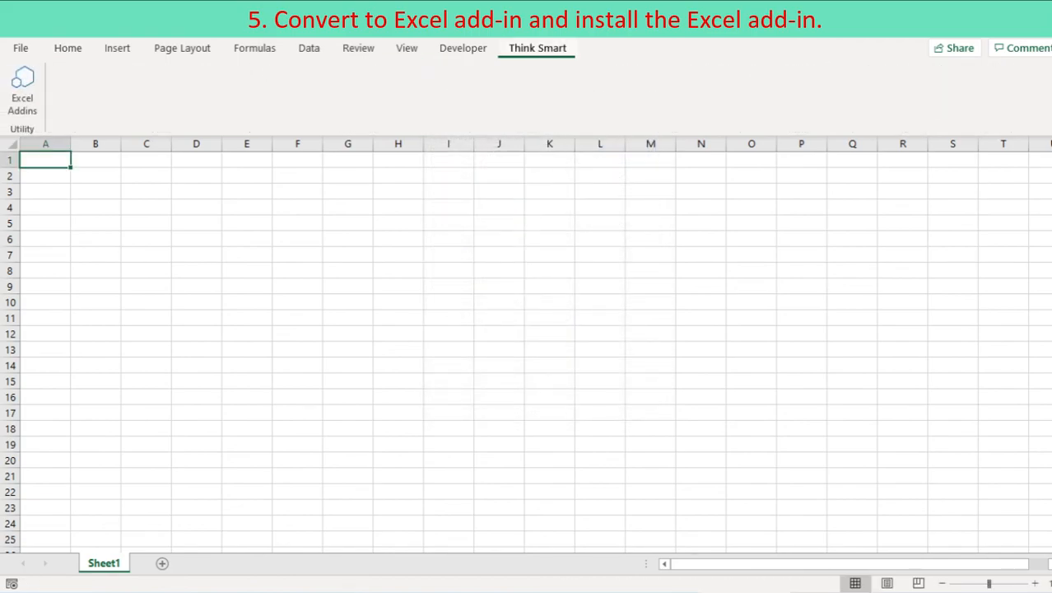